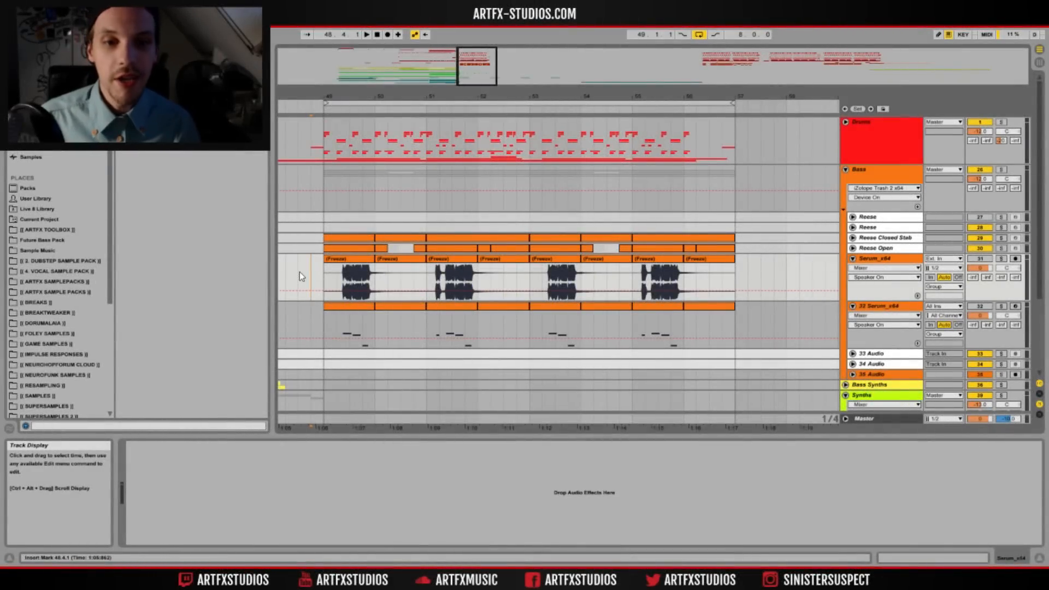
Select the 32 Serum_x64 bass track to show its device chain in Detail View.
{"action": "left_click_drag", "start_coordinate": [301, 277], "coordinate": [732, 278]}
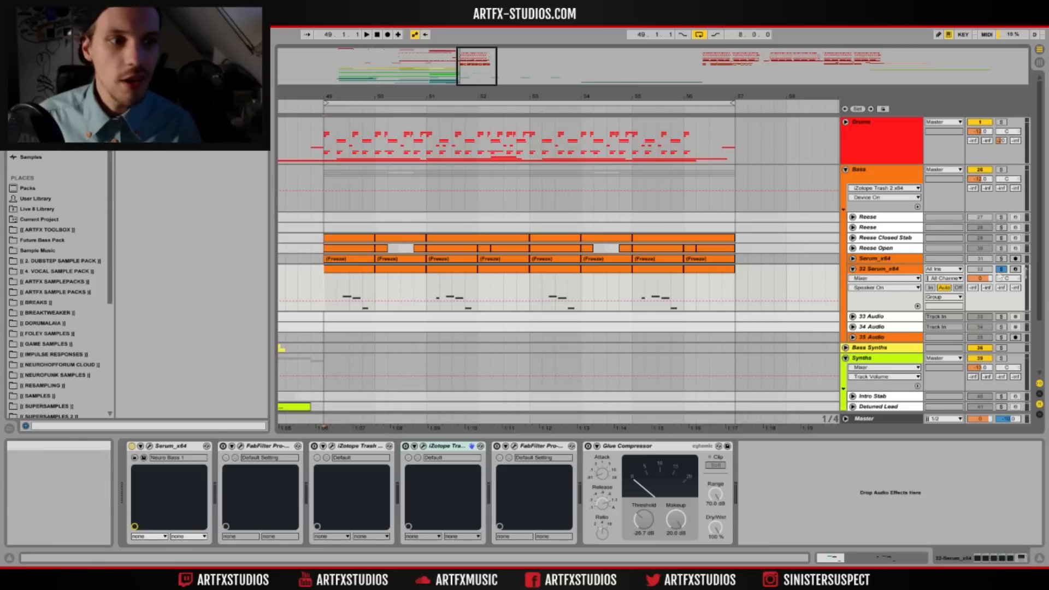
Bring up the Serum editor showing the Neuro Bass 1 patch with Grainy A on OSC A.
{"action": "left_click", "coordinate": [851, 269]}
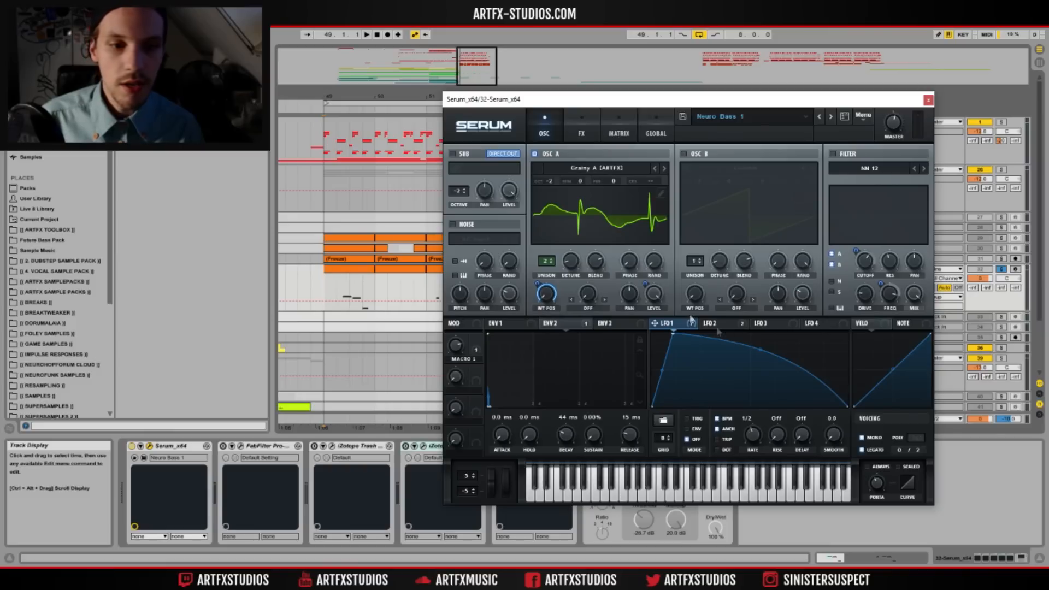
{"action": "mouse_move", "coordinate": [725, 398]}
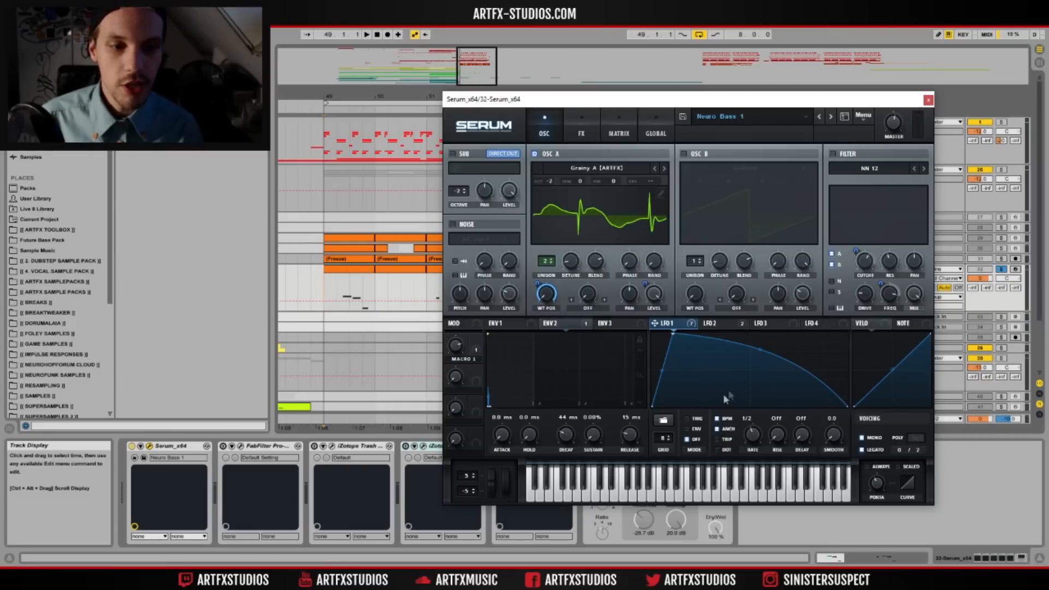
{"action": "mouse_move", "coordinate": [750, 412]}
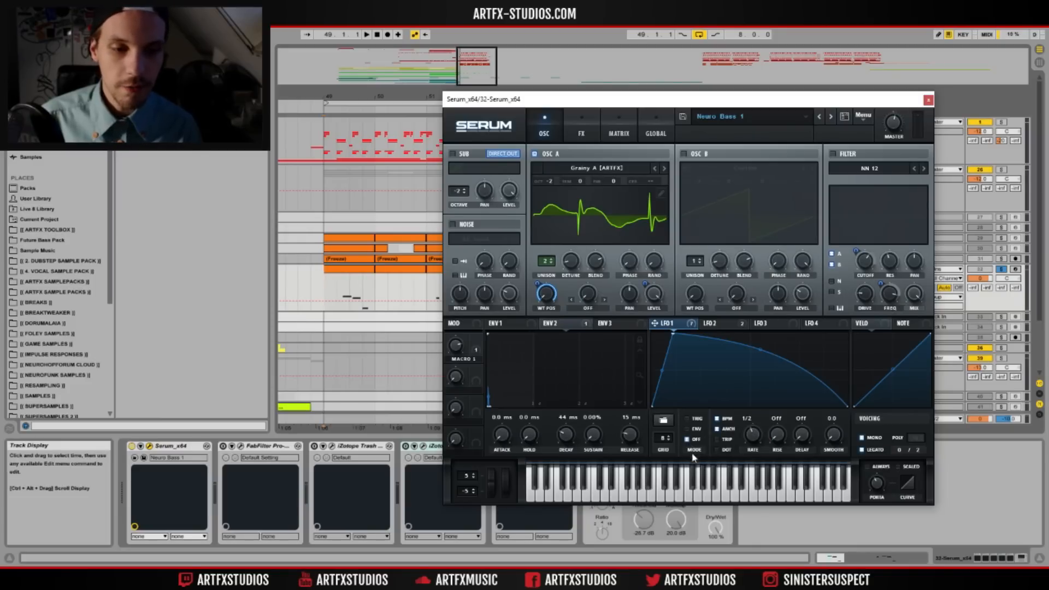
{"action": "mouse_move", "coordinate": [762, 391]}
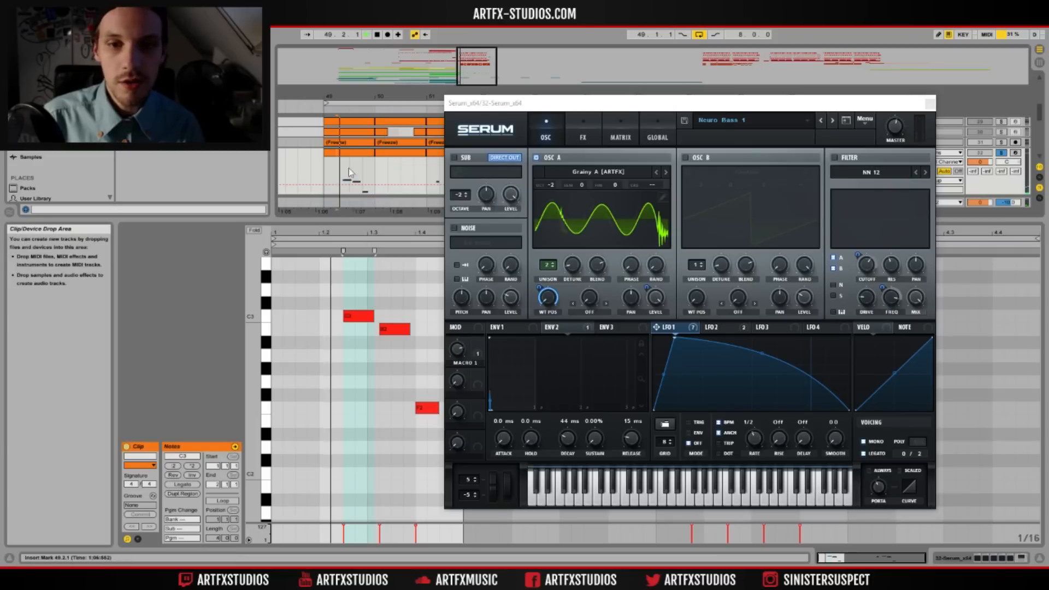
Enable the SUB oscillator and OSC B with its custom saw wavetable.
{"action": "left_click", "coordinate": [366, 34]}
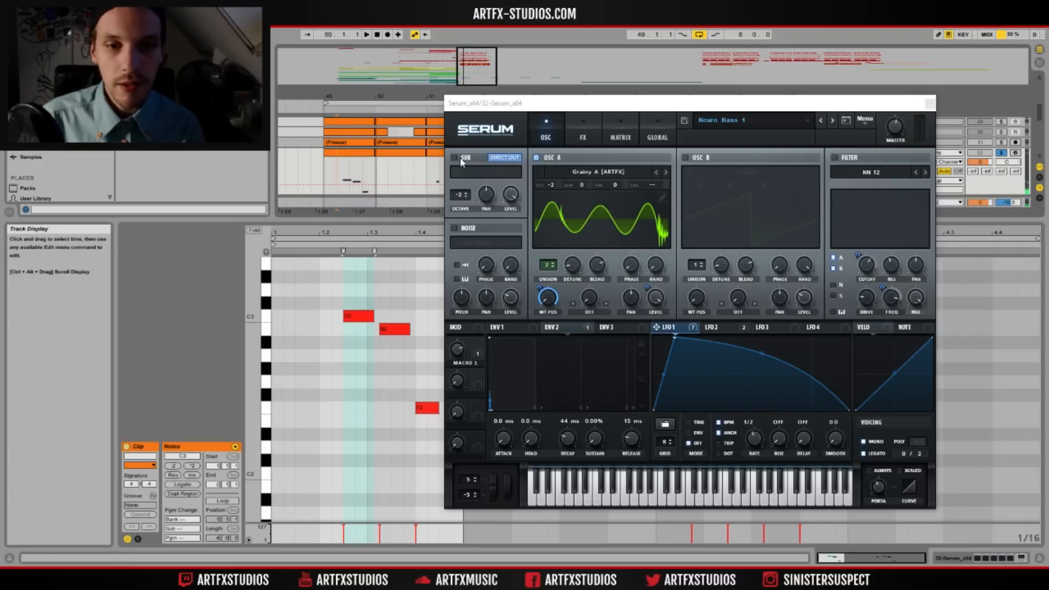
{"action": "left_click", "coordinate": [455, 157]}
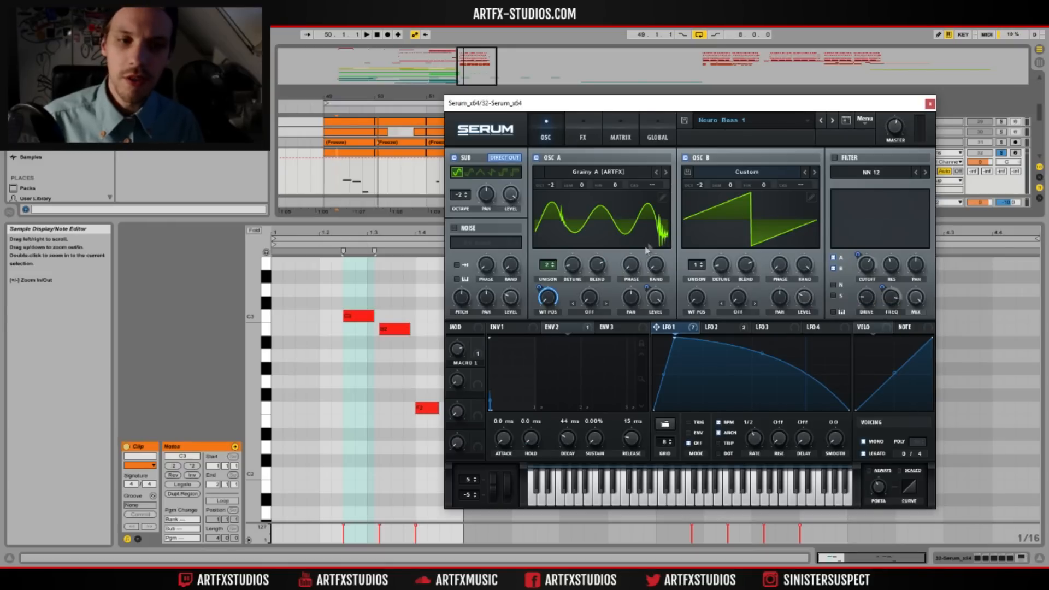
{"action": "mouse_move", "coordinate": [600, 234]}
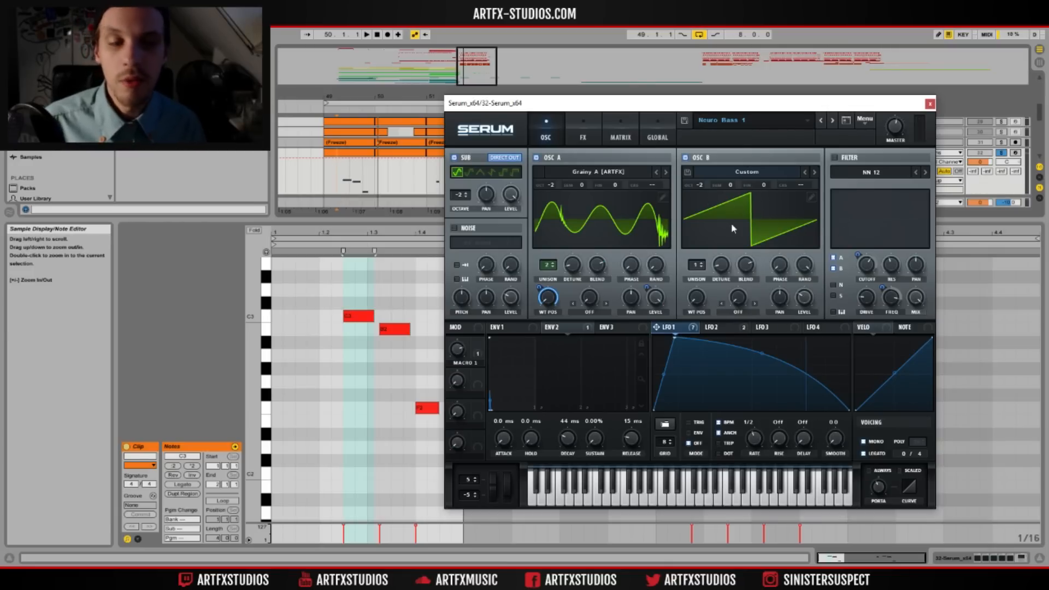
{"action": "mouse_move", "coordinate": [729, 189]}
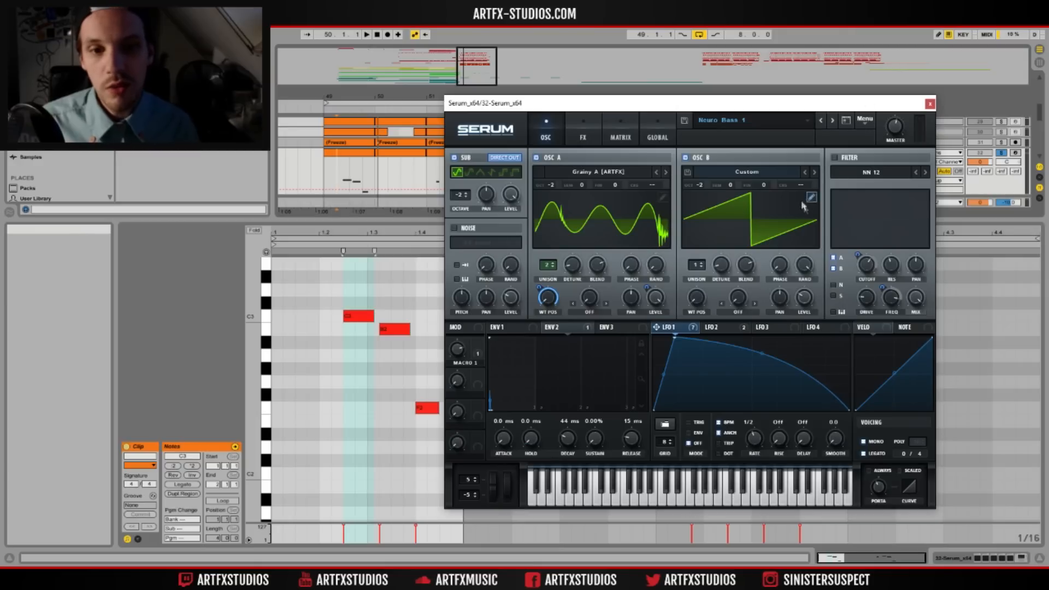
Enable the AC hum1 noise module and confirm ENV 2 routes to master tune in the matrix.
{"action": "left_click", "coordinate": [456, 227]}
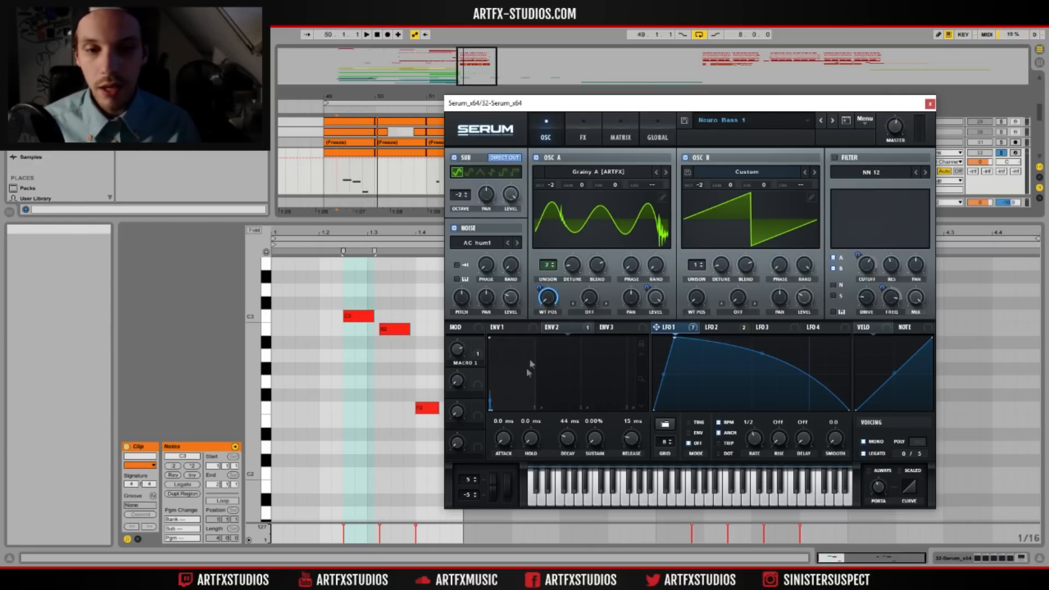
{"action": "right_click", "coordinate": [553, 327]}
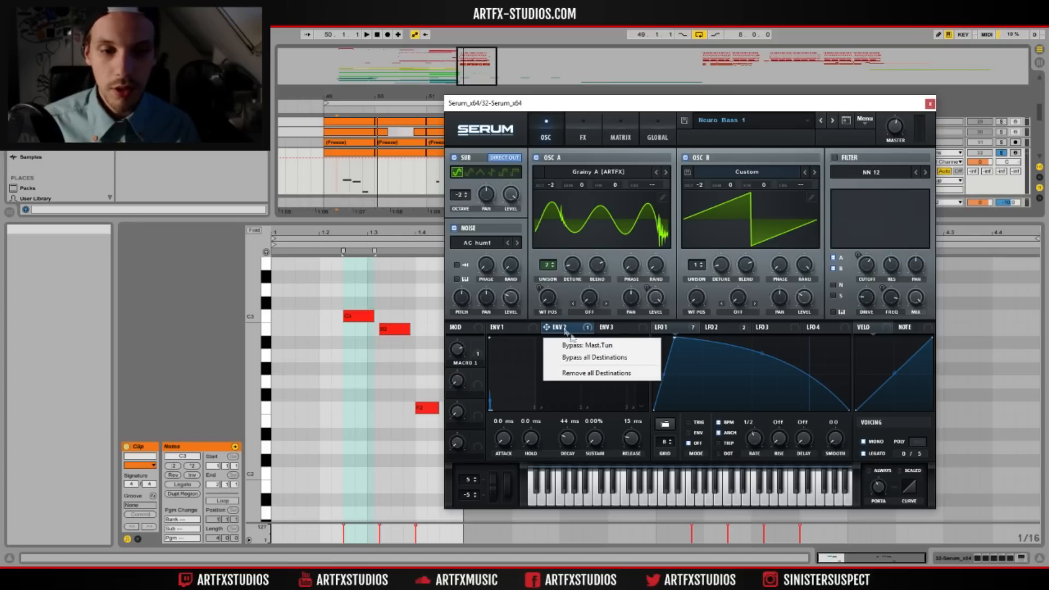
{"action": "left_click", "coordinate": [571, 332]}
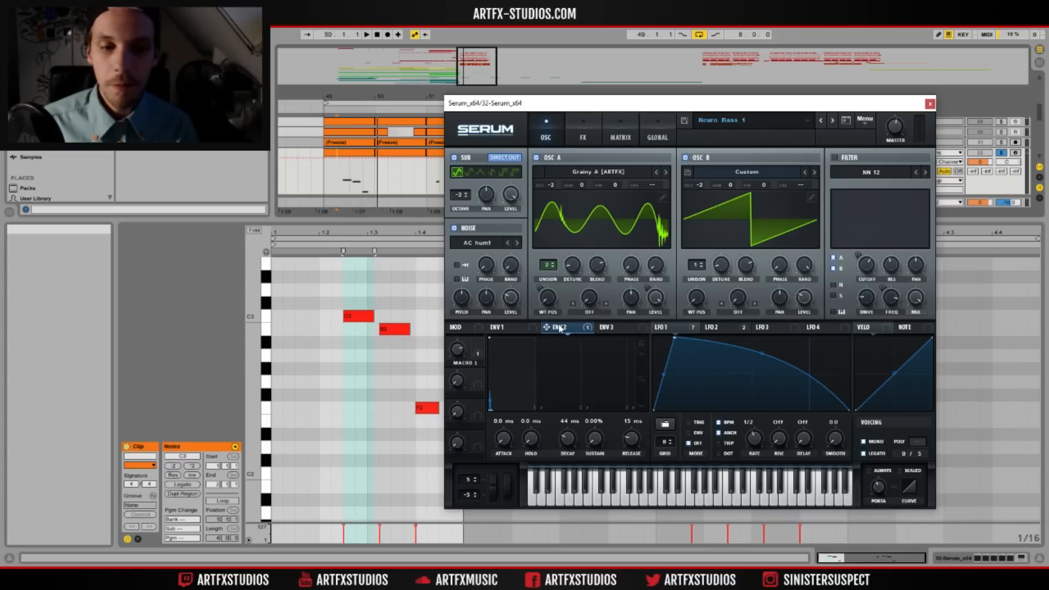
{"action": "mouse_move", "coordinate": [561, 314]}
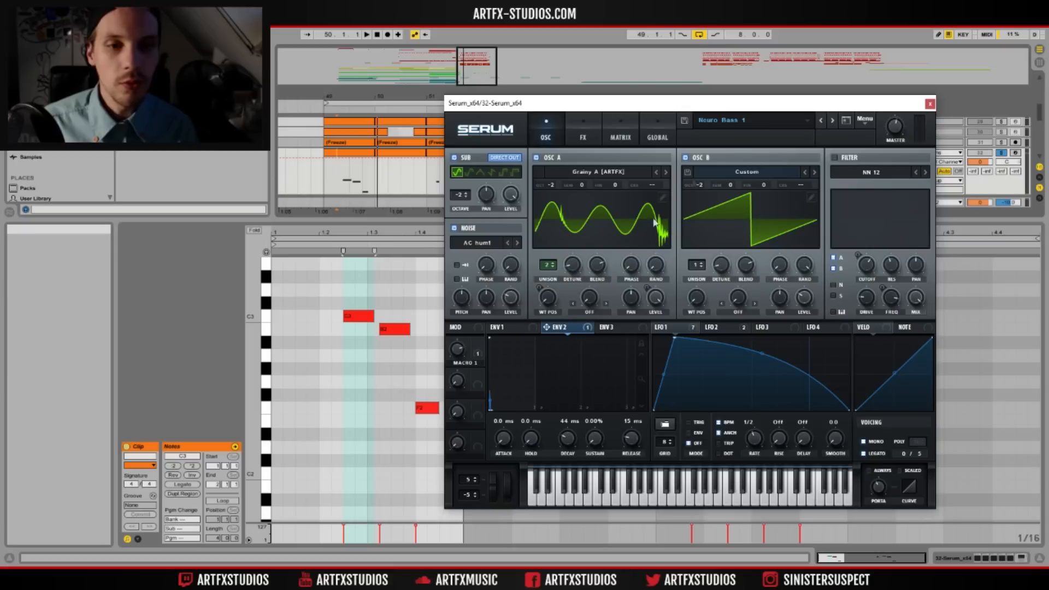
{"action": "mouse_move", "coordinate": [664, 255]}
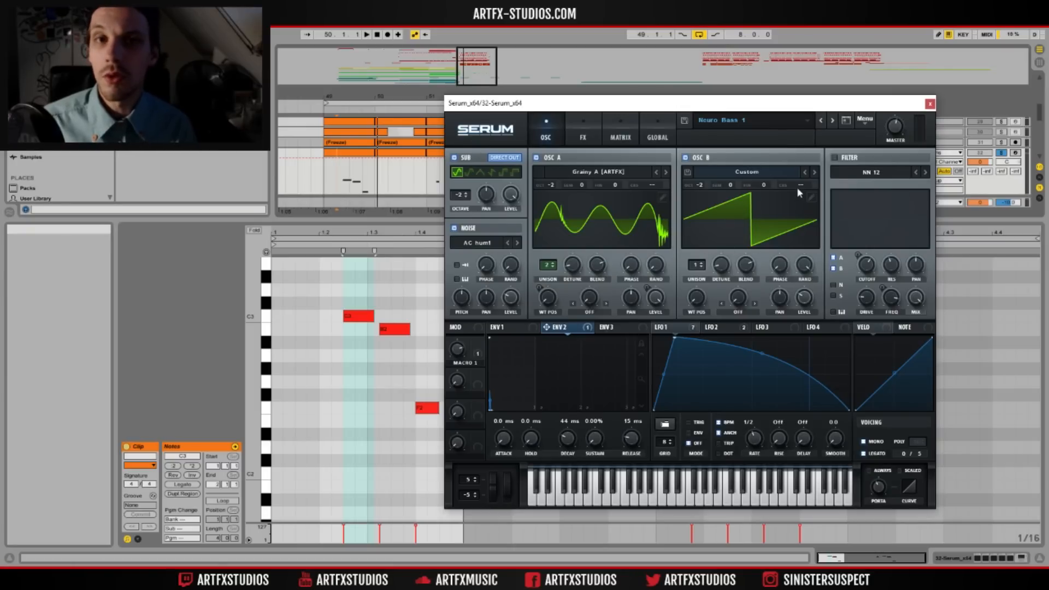
{"action": "left_click", "coordinate": [619, 128]}
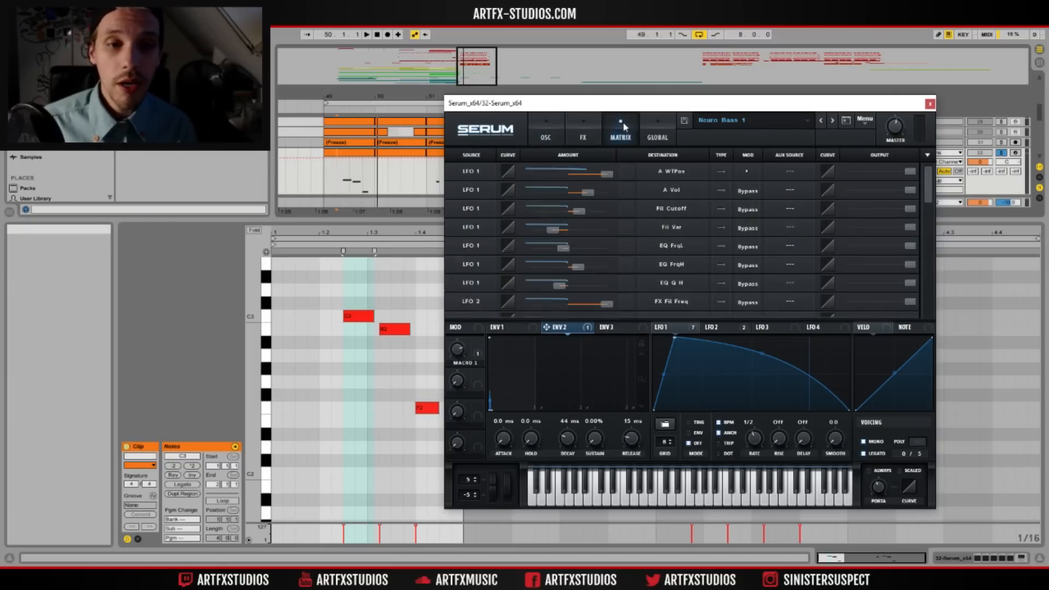
{"action": "scroll", "scroll_direction": "down", "scroll_amount": 3}
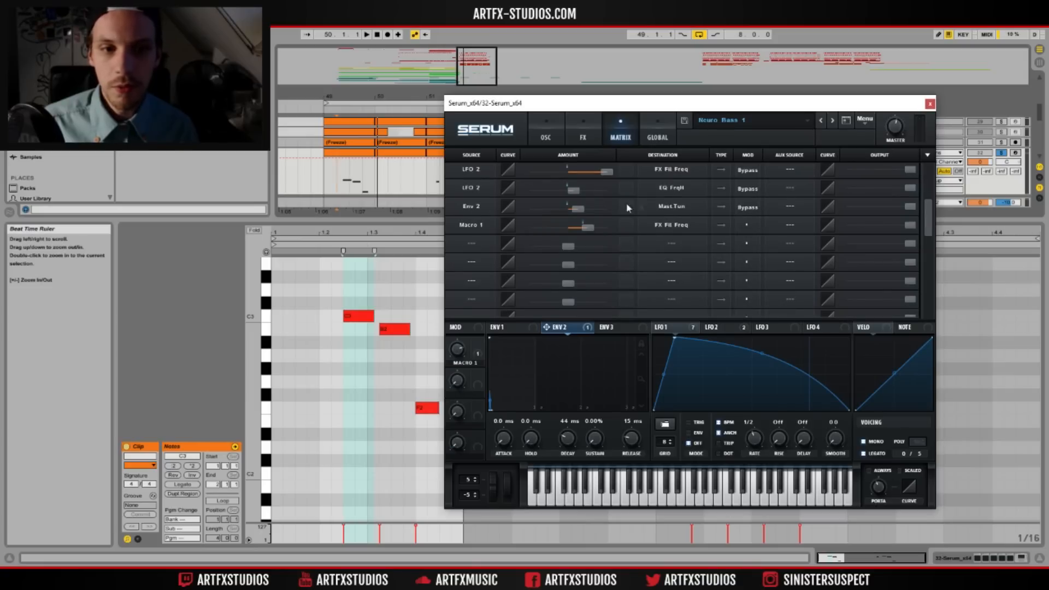
{"action": "mouse_move", "coordinate": [678, 213]}
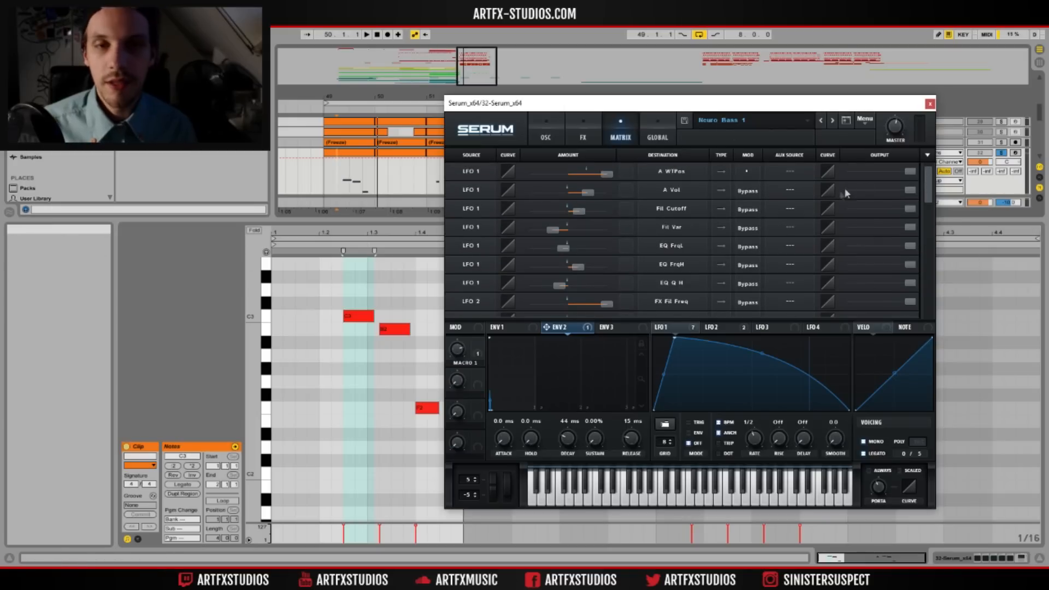
{"action": "left_click", "coordinate": [544, 128]}
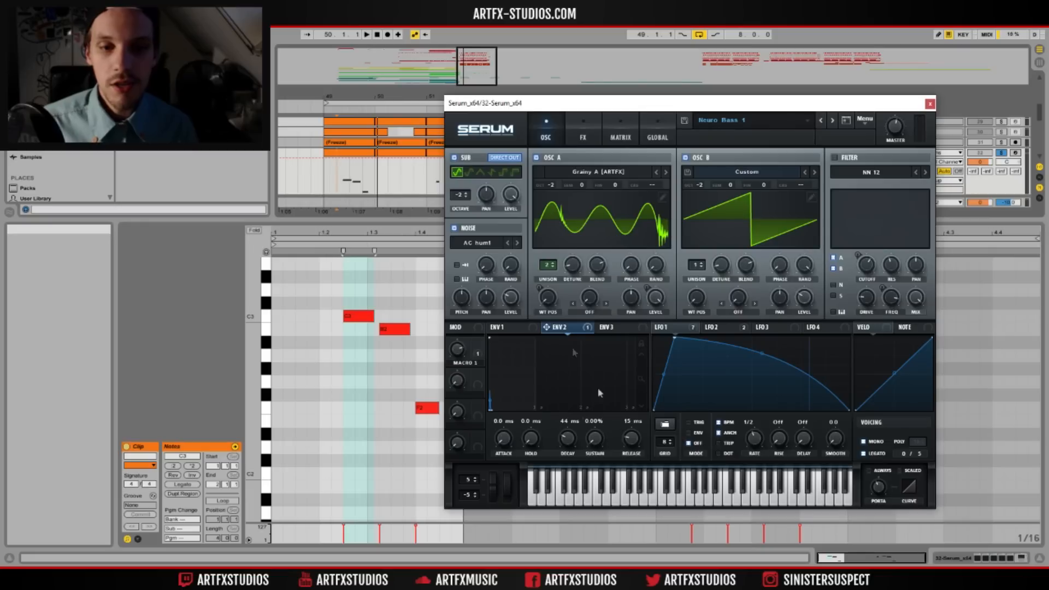
{"action": "mouse_move", "coordinate": [488, 386]}
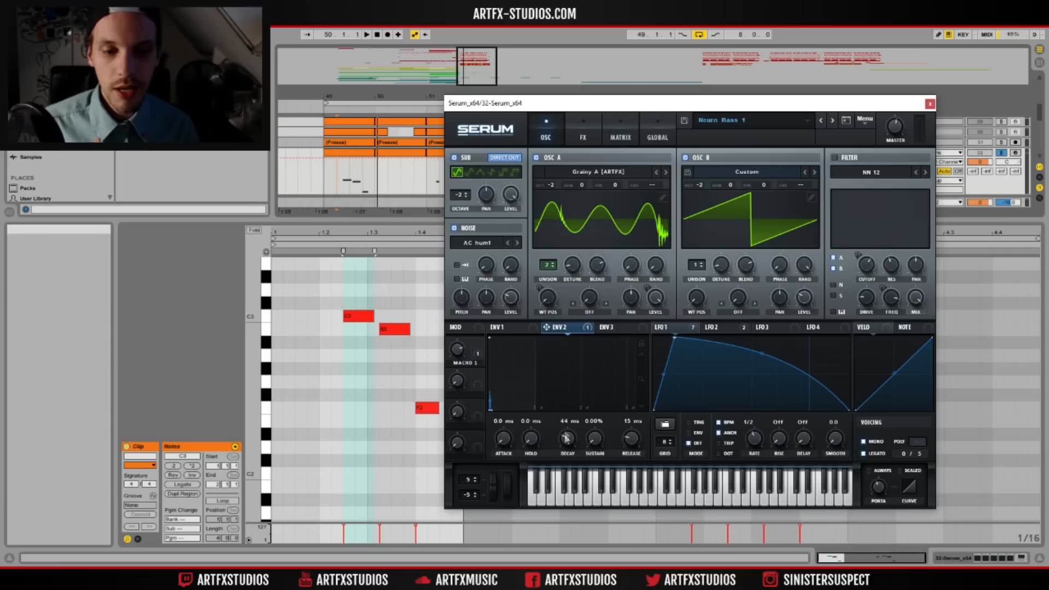
{"action": "mouse_move", "coordinate": [567, 439]}
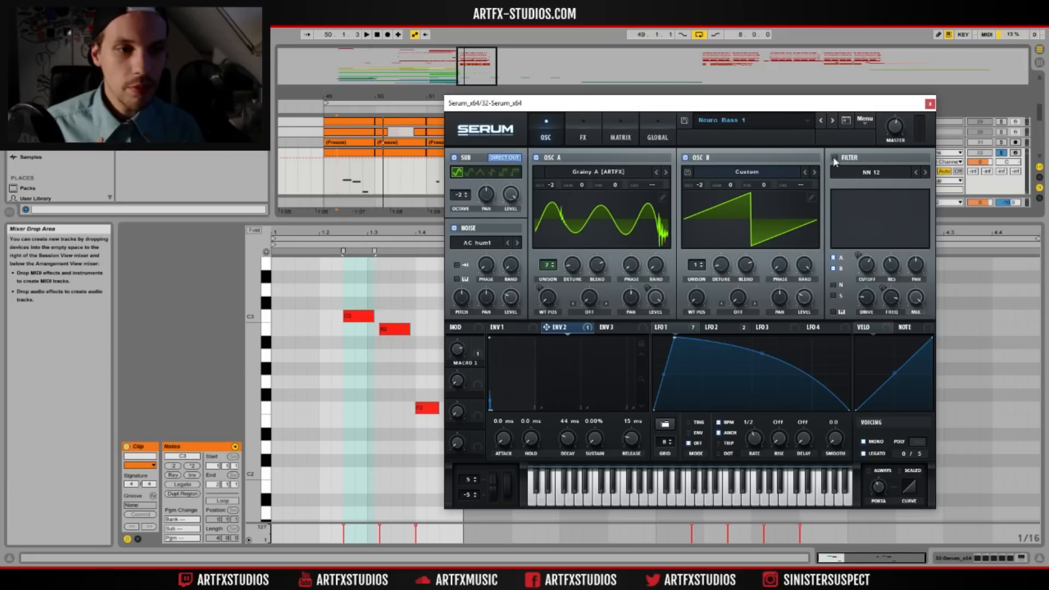
Enable the filter module and inspect the LFO 1 and Macro 1 modulation destinations.
{"action": "left_click", "coordinate": [837, 157]}
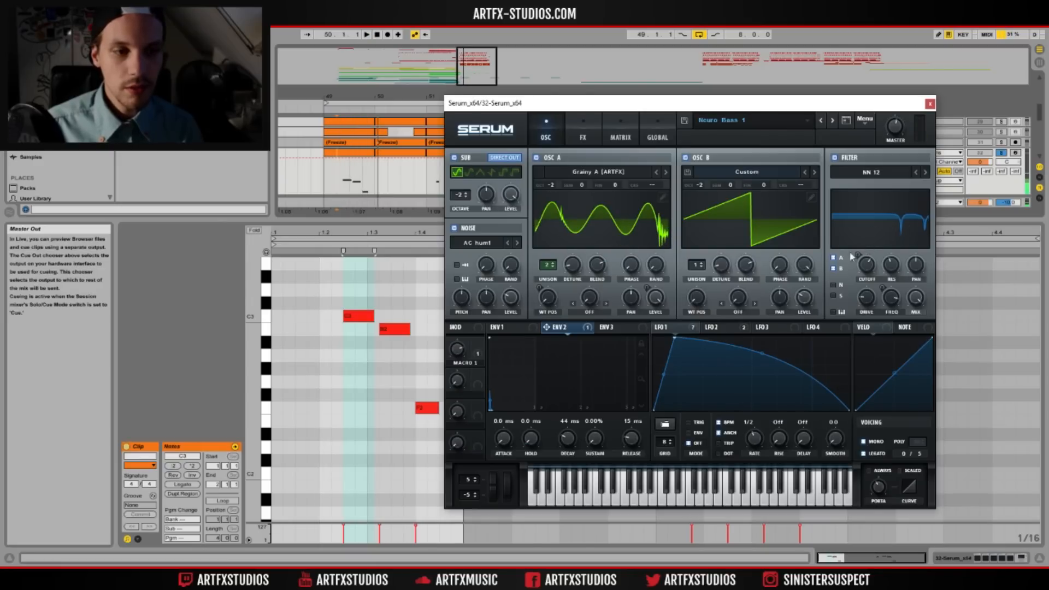
{"action": "left_click", "coordinate": [666, 328]}
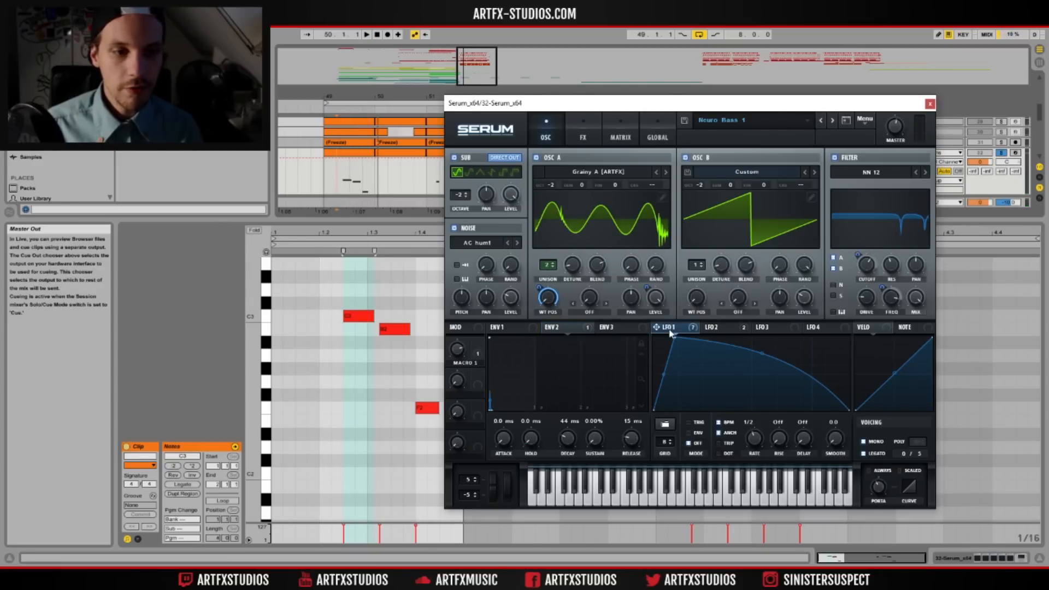
{"action": "right_click", "coordinate": [867, 271]}
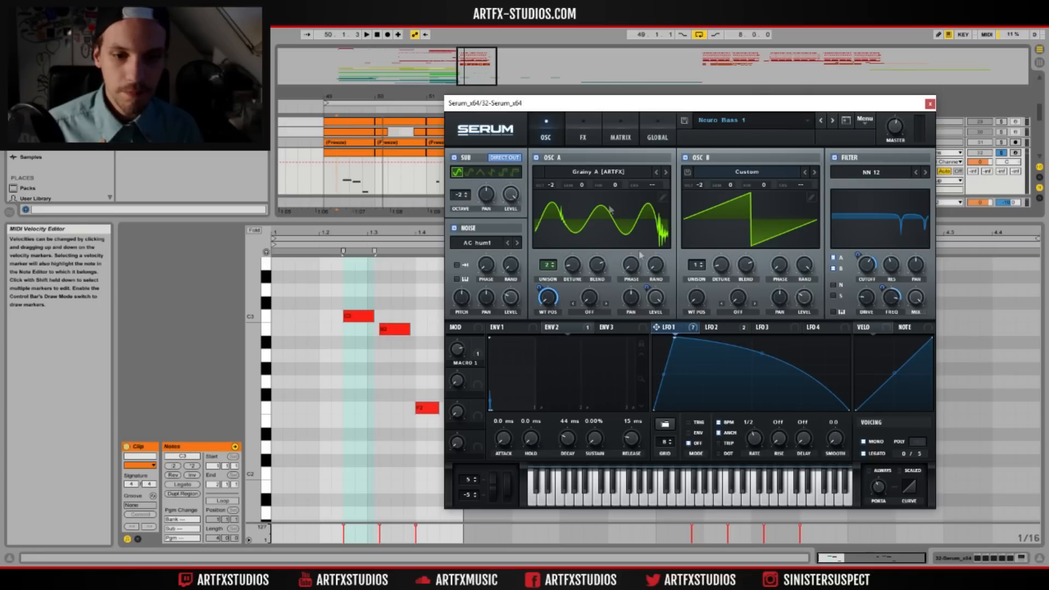
{"action": "right_click", "coordinate": [458, 347]}
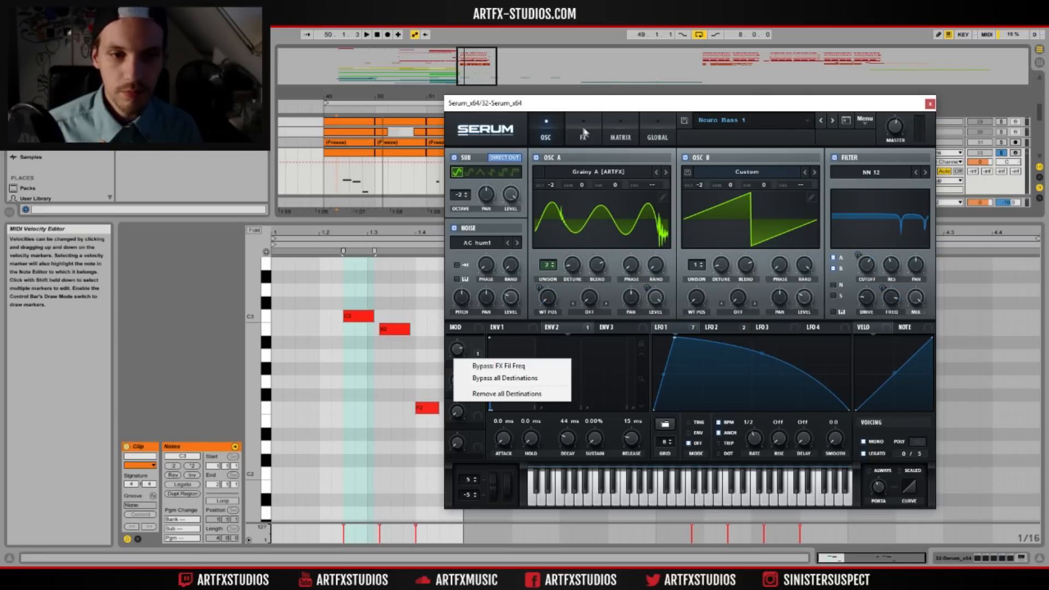
{"action": "left_click", "coordinate": [582, 132]}
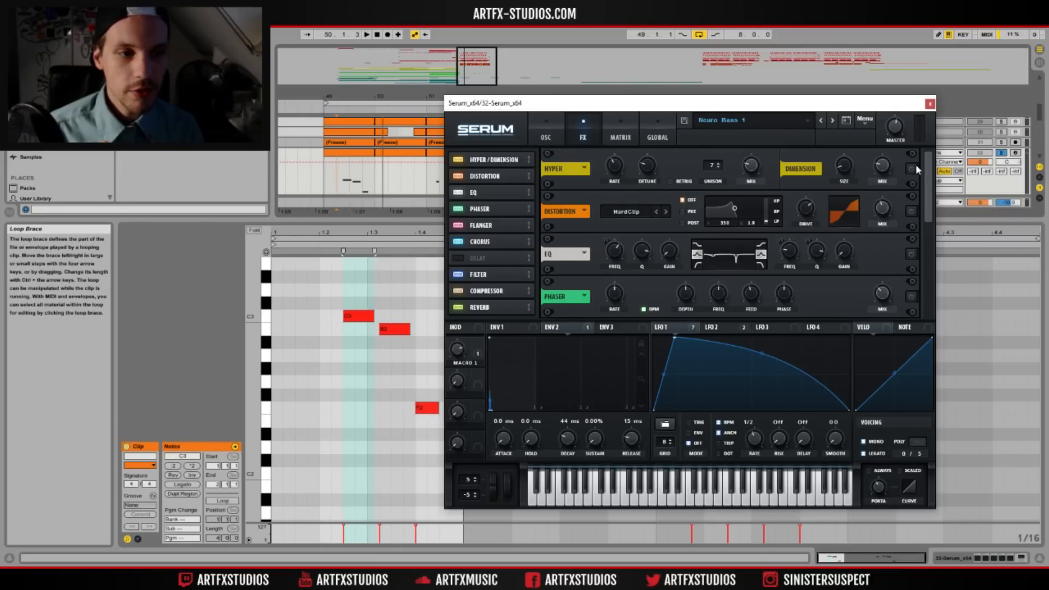
Enable the Hyper/Dimension module in Serum's FX rack.
{"action": "left_click", "coordinate": [911, 168]}
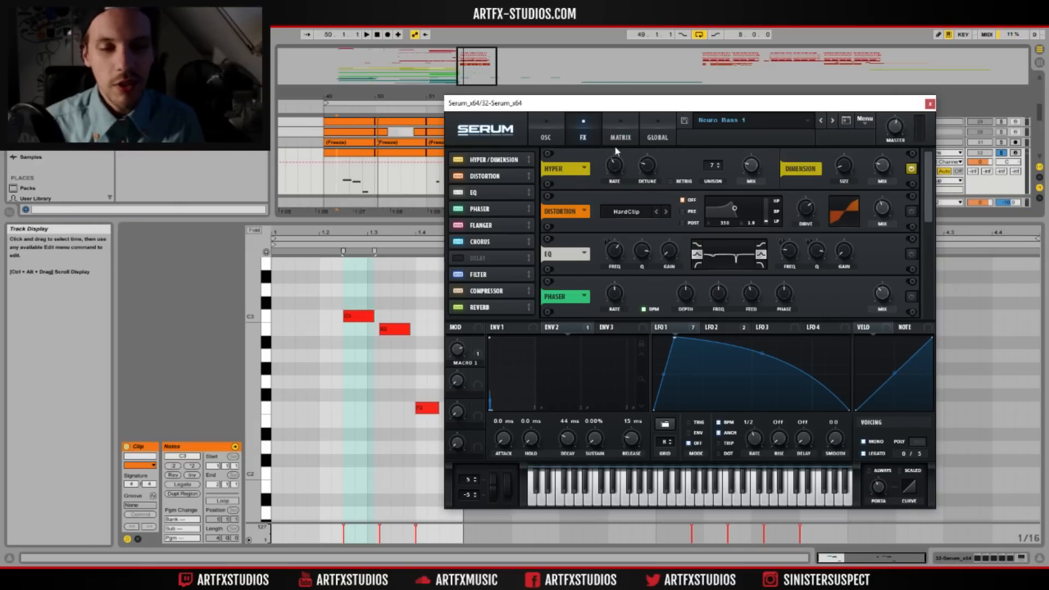
{"action": "mouse_move", "coordinate": [618, 127]}
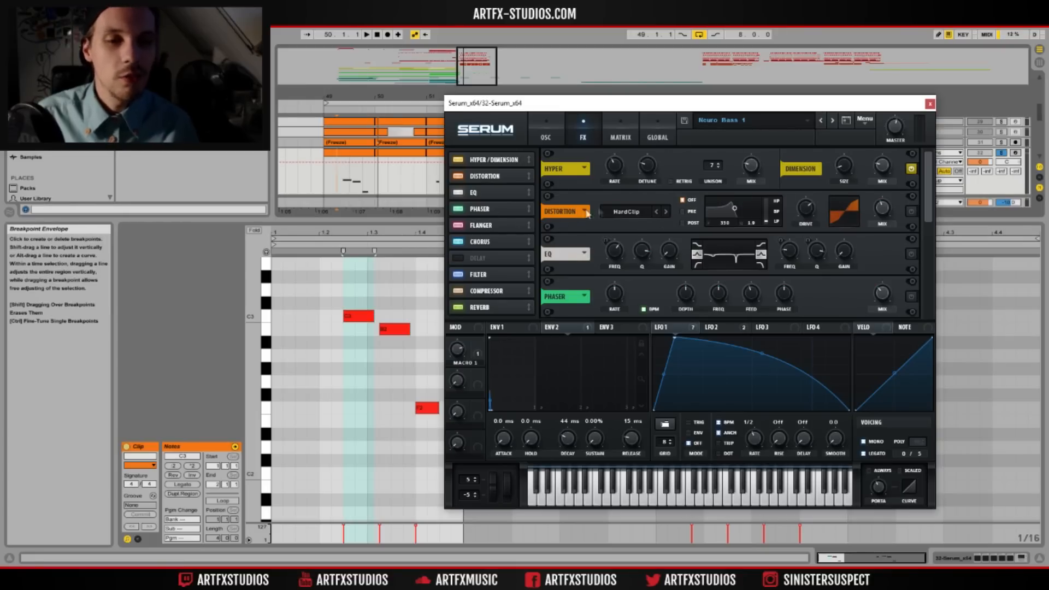
{"action": "mouse_move", "coordinate": [775, 215]}
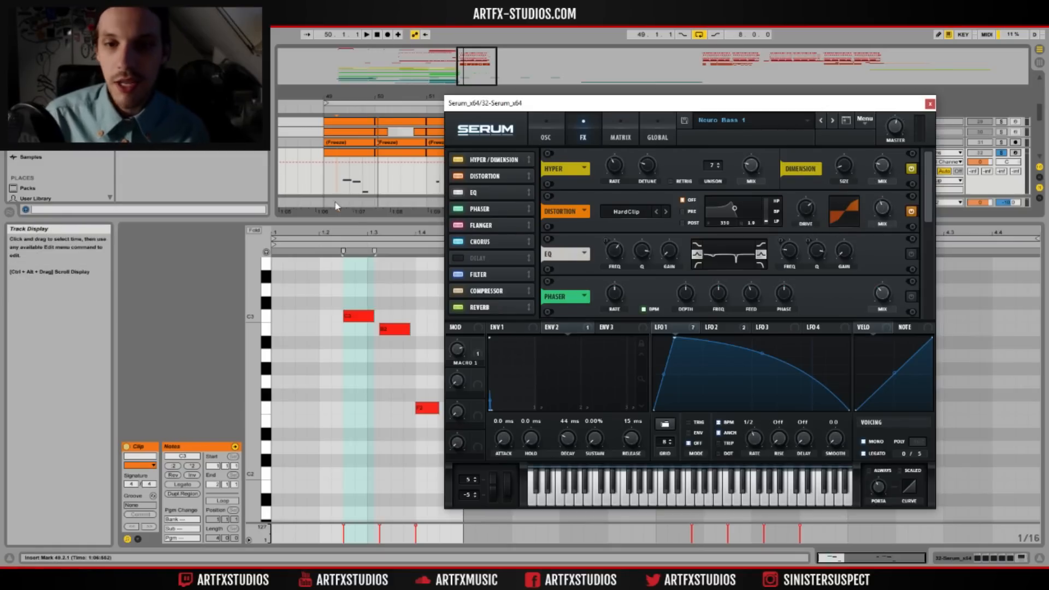
{"action": "mouse_move", "coordinate": [342, 195]}
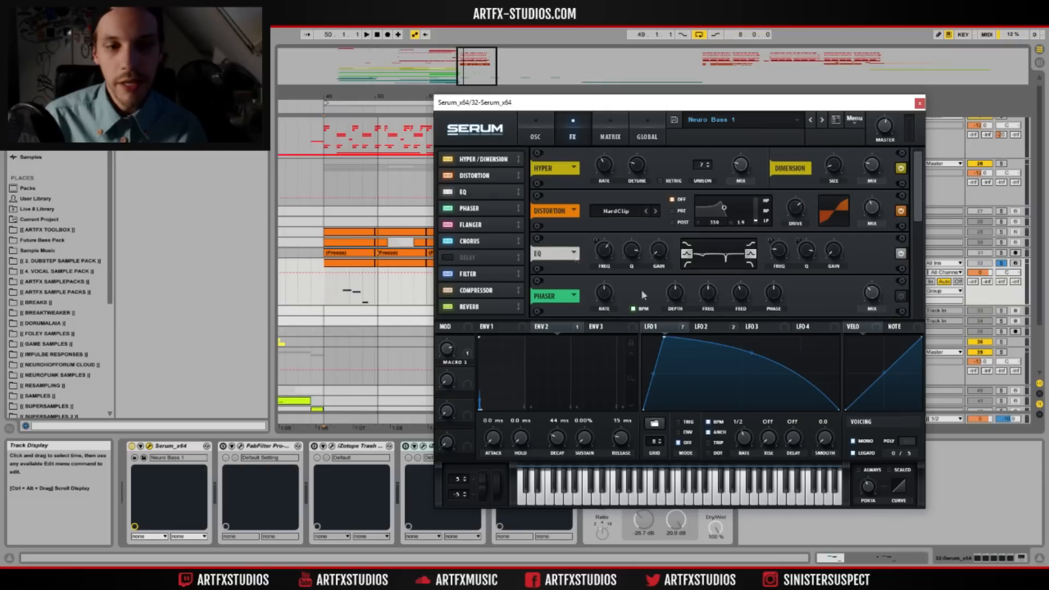
{"action": "mouse_move", "coordinate": [572, 249]}
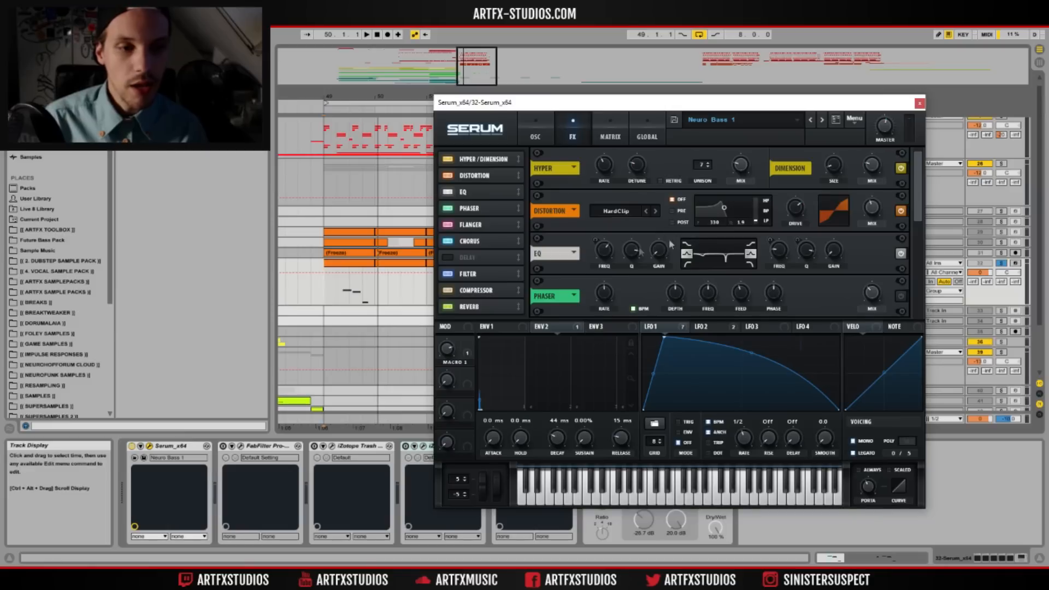
{"action": "mouse_move", "coordinate": [674, 332]}
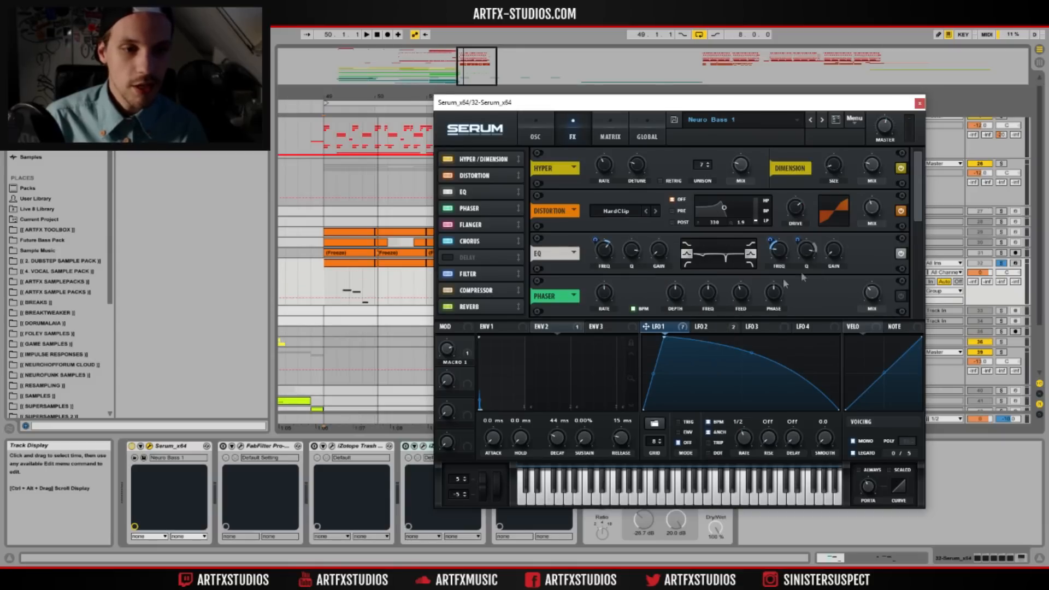
{"action": "mouse_move", "coordinate": [779, 284]}
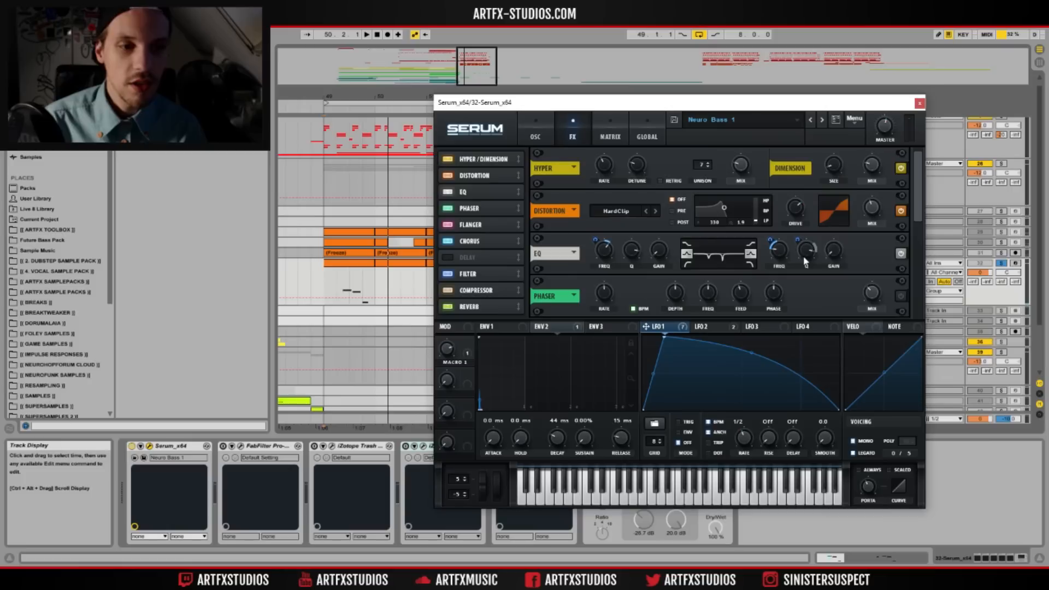
Remove the unwanted modulation from the EQ's second Q control.
{"action": "right_click", "coordinate": [806, 261]}
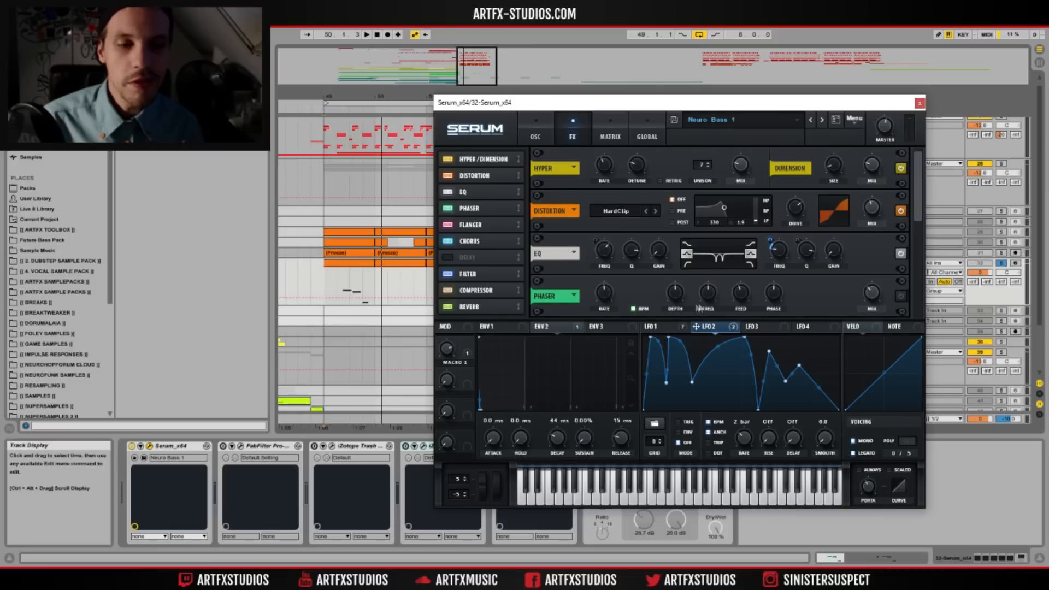
{"action": "mouse_move", "coordinate": [702, 302]}
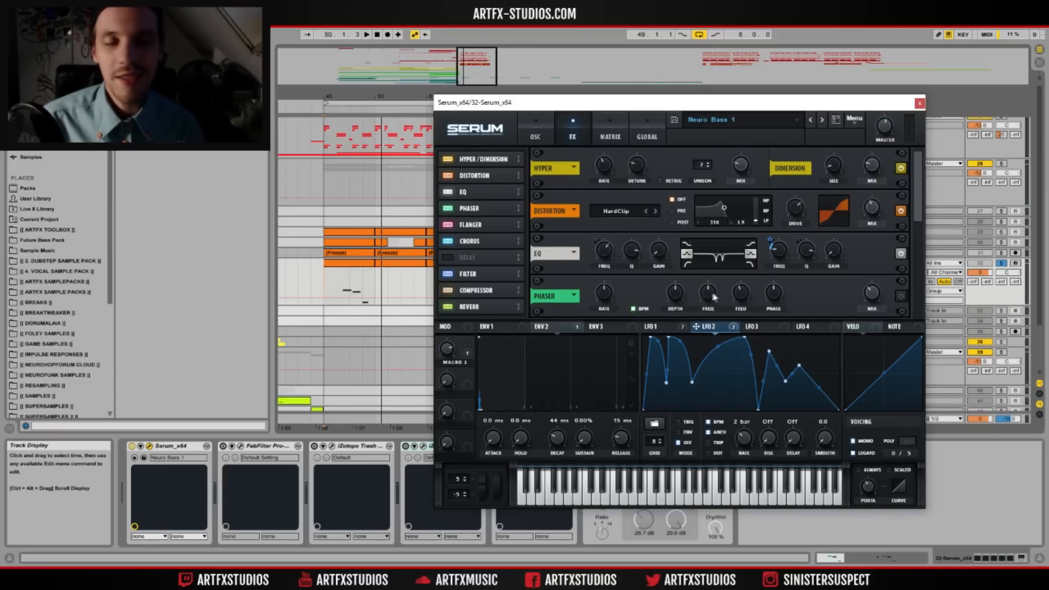
{"action": "mouse_move", "coordinate": [927, 195]}
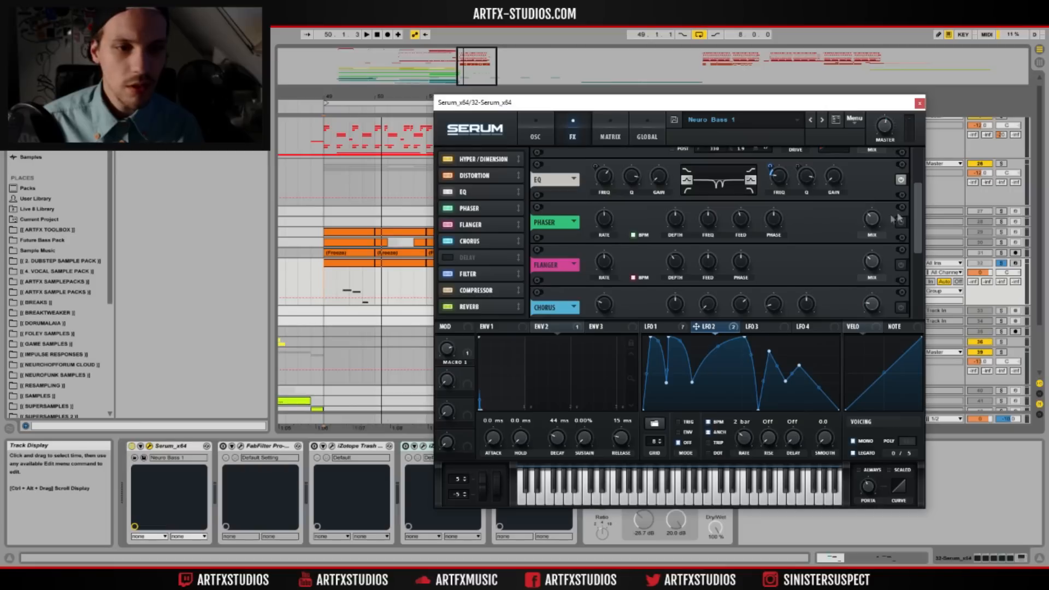
Enable the Phaser module in Serum's FX rack.
{"action": "left_click", "coordinate": [899, 221]}
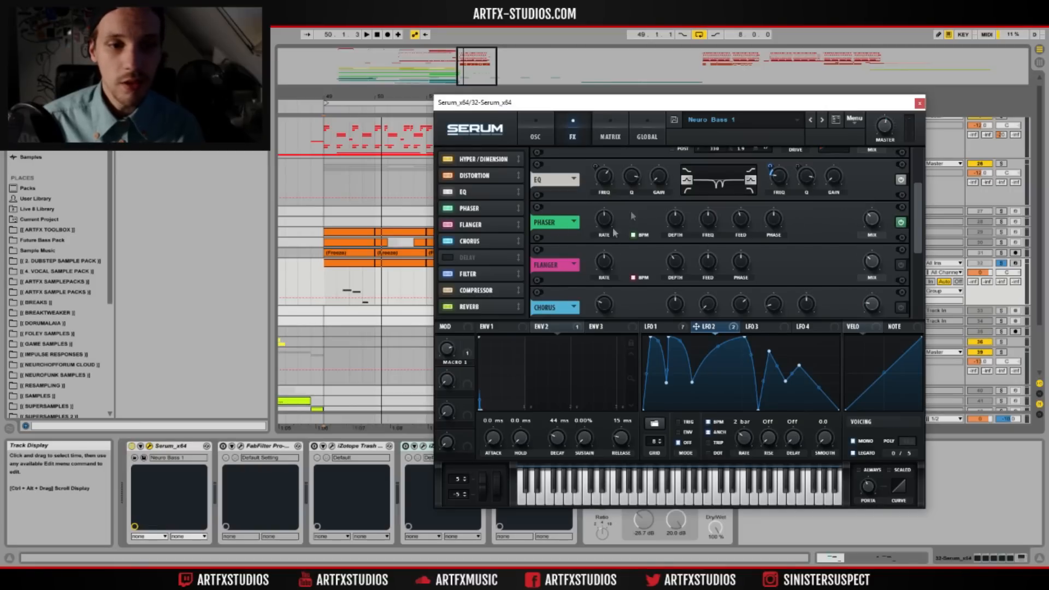
{"action": "mouse_move", "coordinate": [603, 221]}
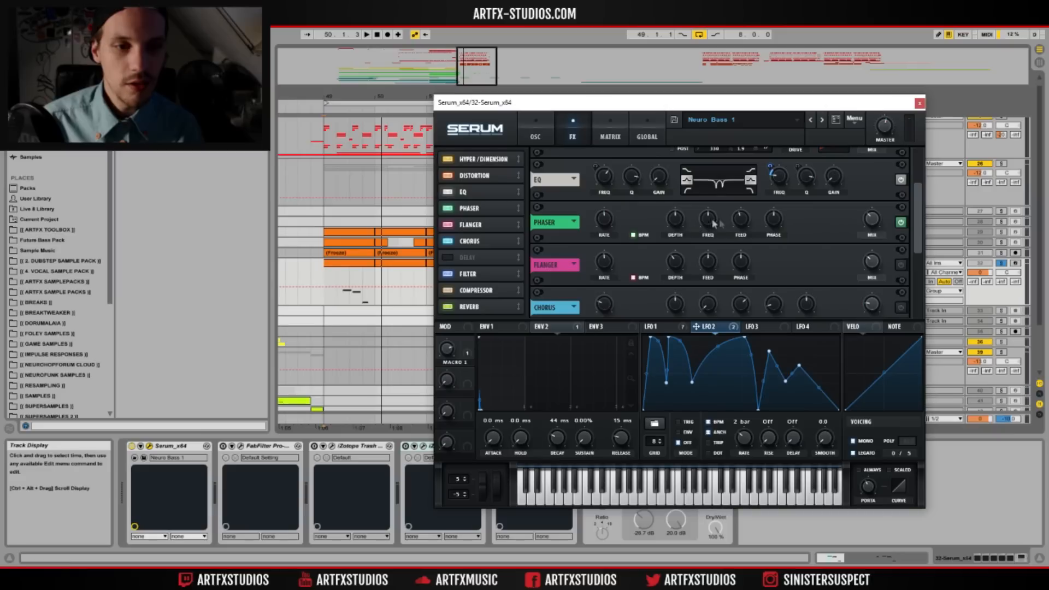
{"action": "mouse_move", "coordinate": [881, 231]}
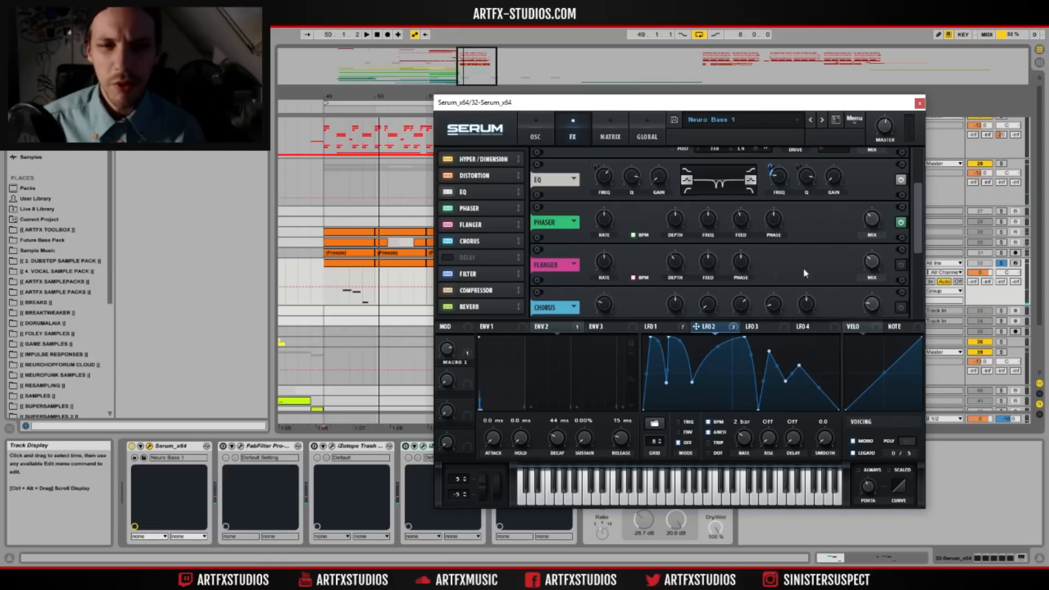
{"action": "scroll", "scroll_direction": "down", "scroll_amount": 3}
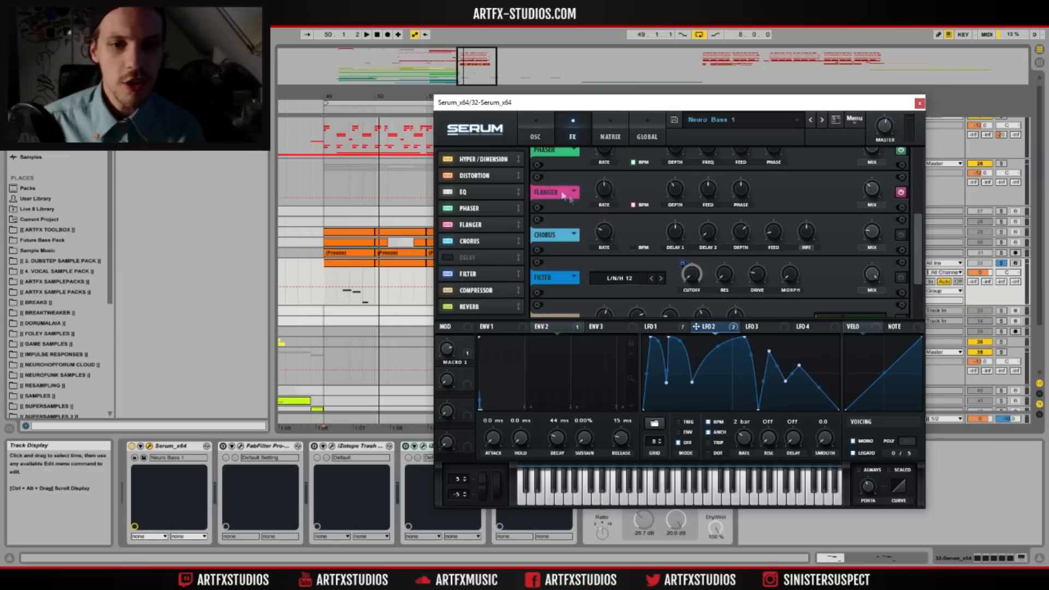
{"action": "mouse_move", "coordinate": [583, 198]}
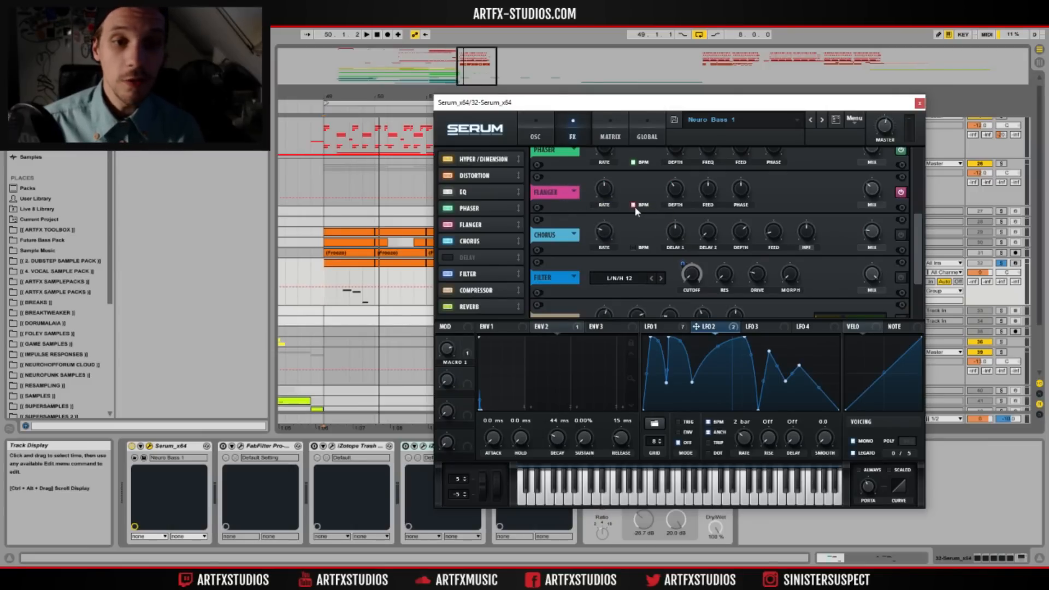
{"action": "mouse_move", "coordinate": [603, 190]}
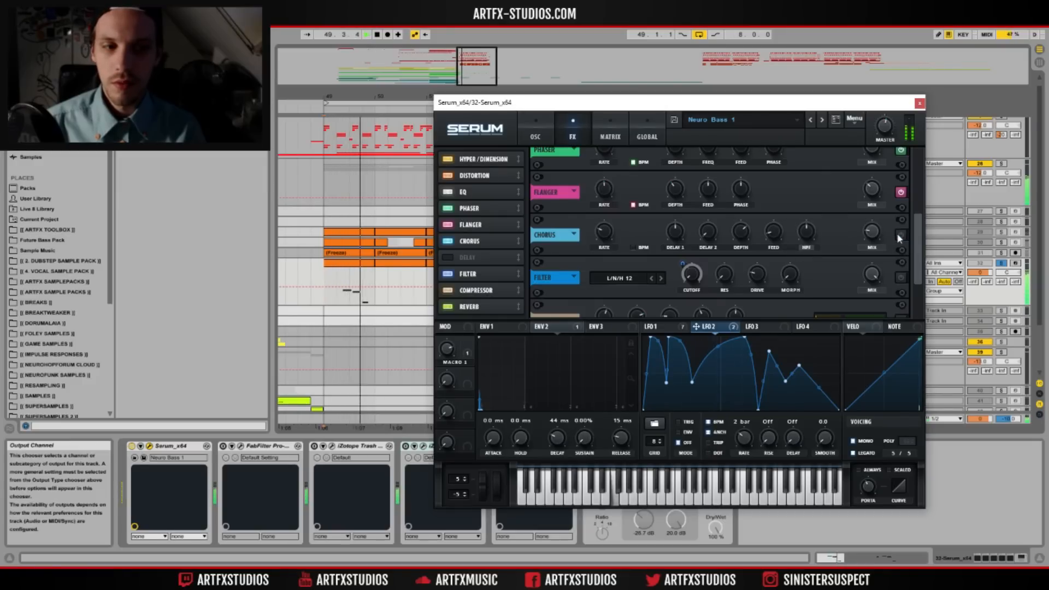
Enable the Chorus module in Serum's FX rack.
{"action": "left_click", "coordinate": [901, 236]}
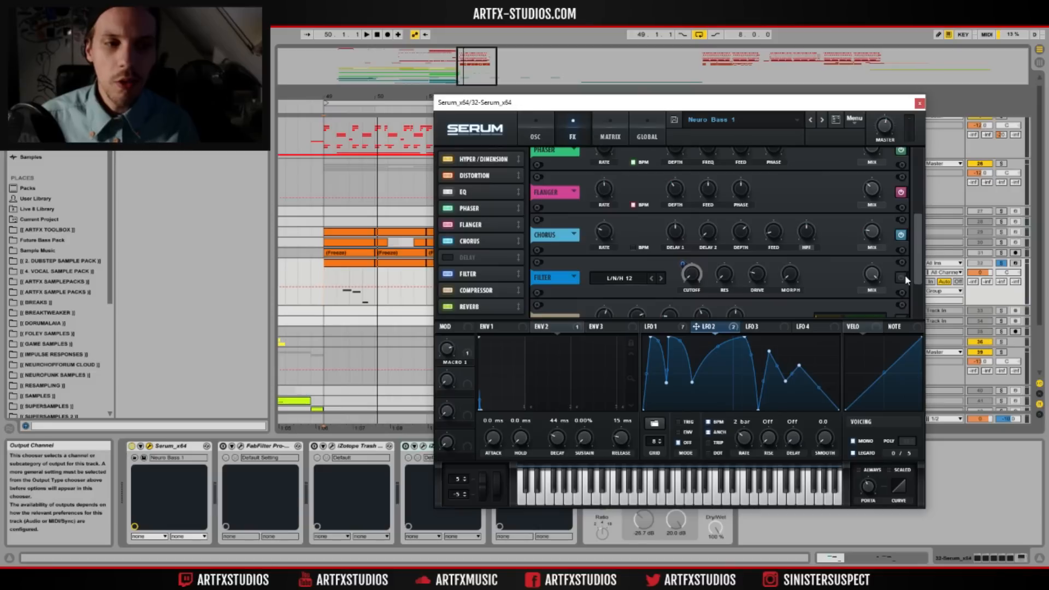
{"action": "scroll", "scroll_direction": "down", "scroll_amount": 3}
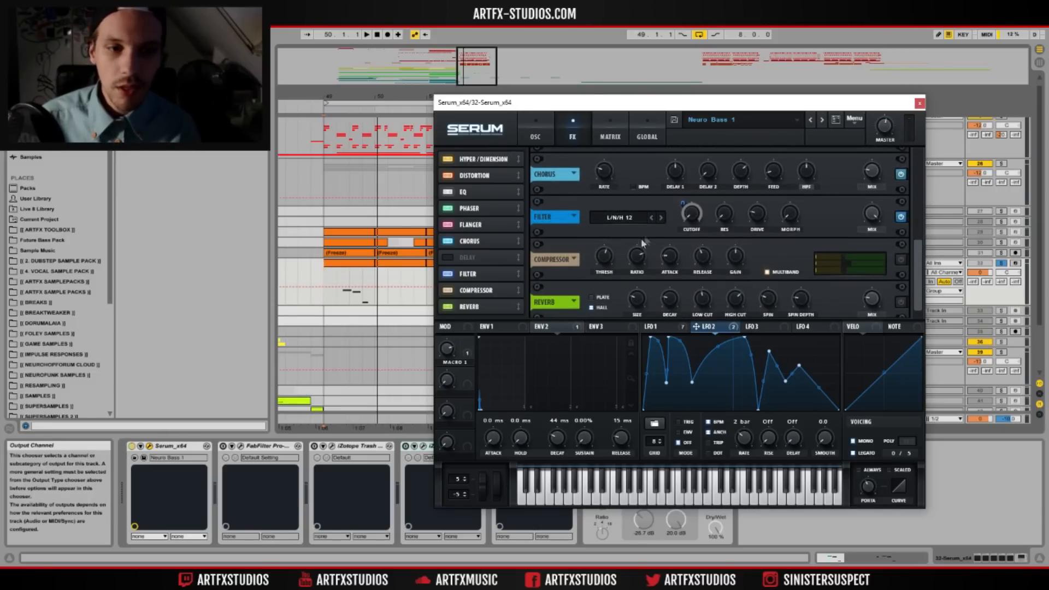
{"action": "right_click", "coordinate": [709, 327]}
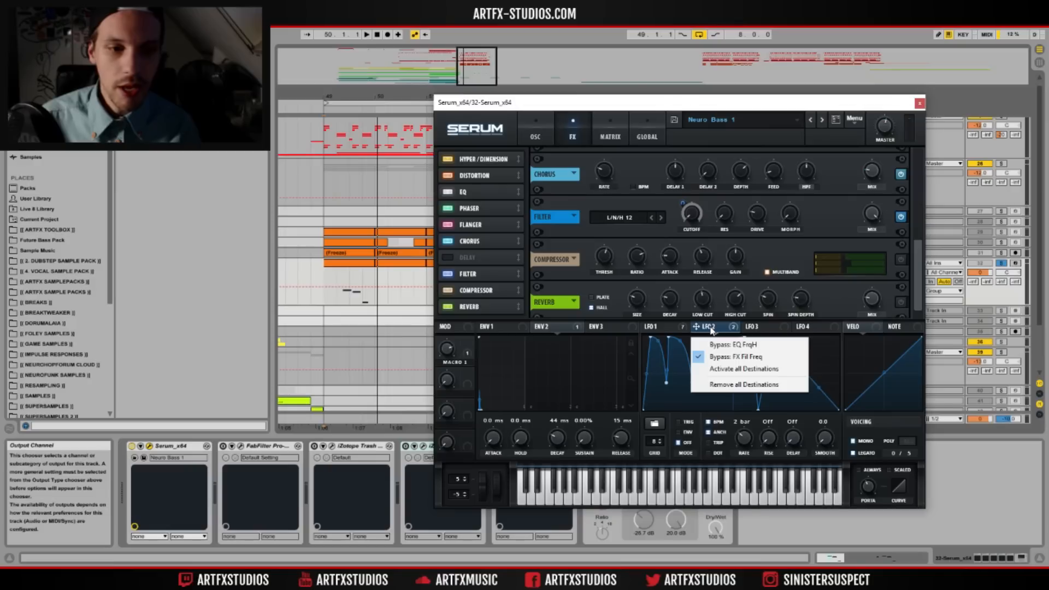
{"action": "mouse_move", "coordinate": [469, 343]}
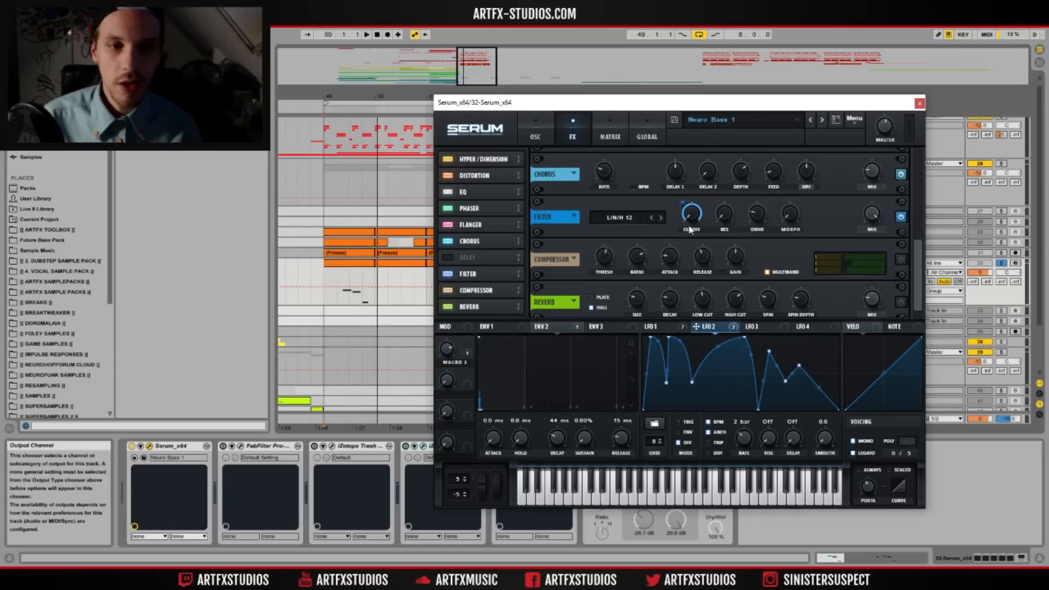
{"action": "mouse_move", "coordinate": [639, 189]}
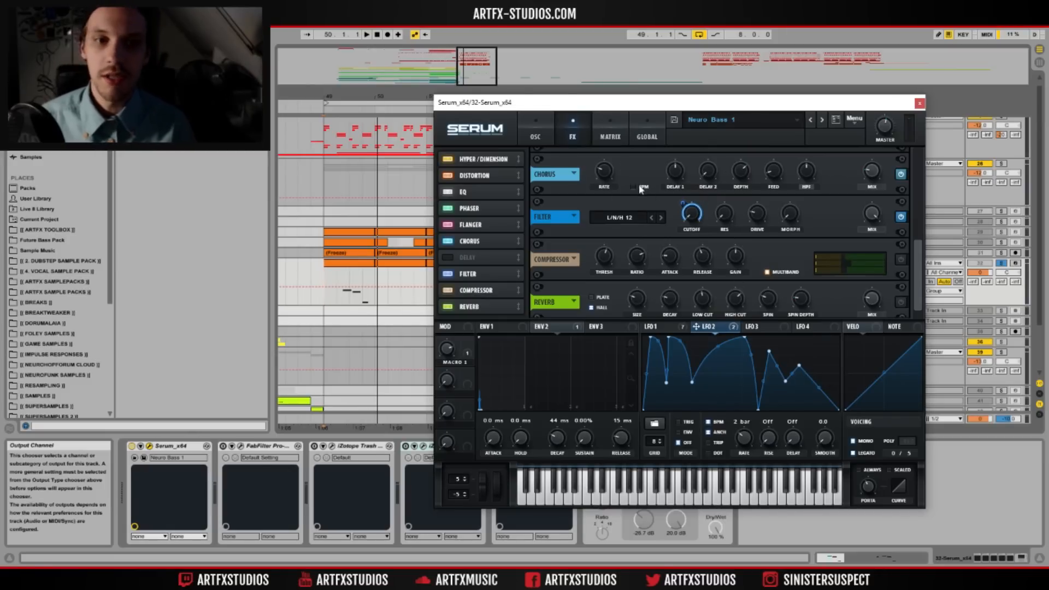
{"action": "mouse_move", "coordinate": [725, 334]}
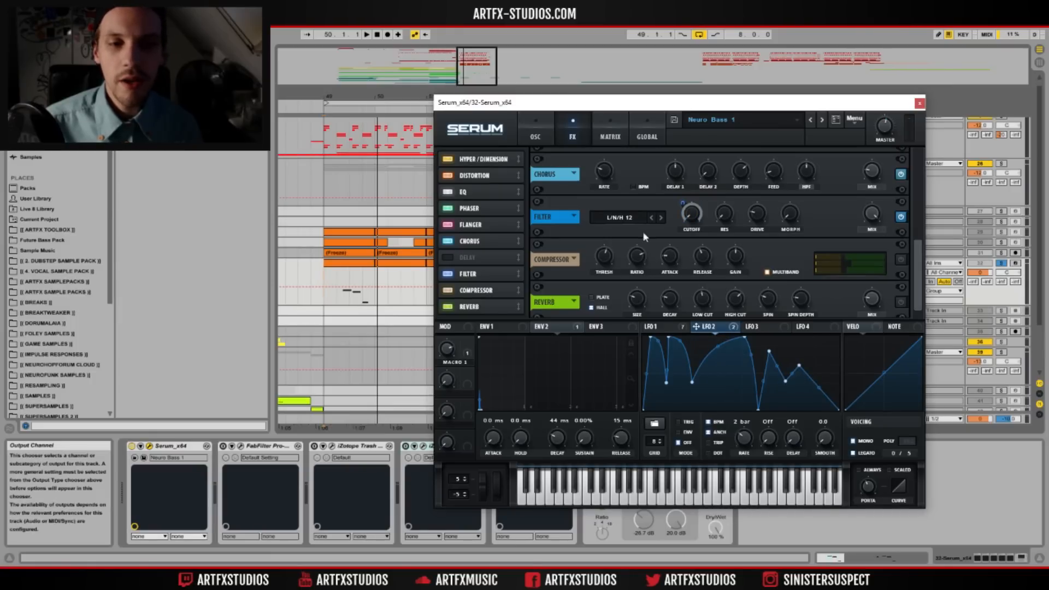
{"action": "mouse_move", "coordinate": [625, 217]}
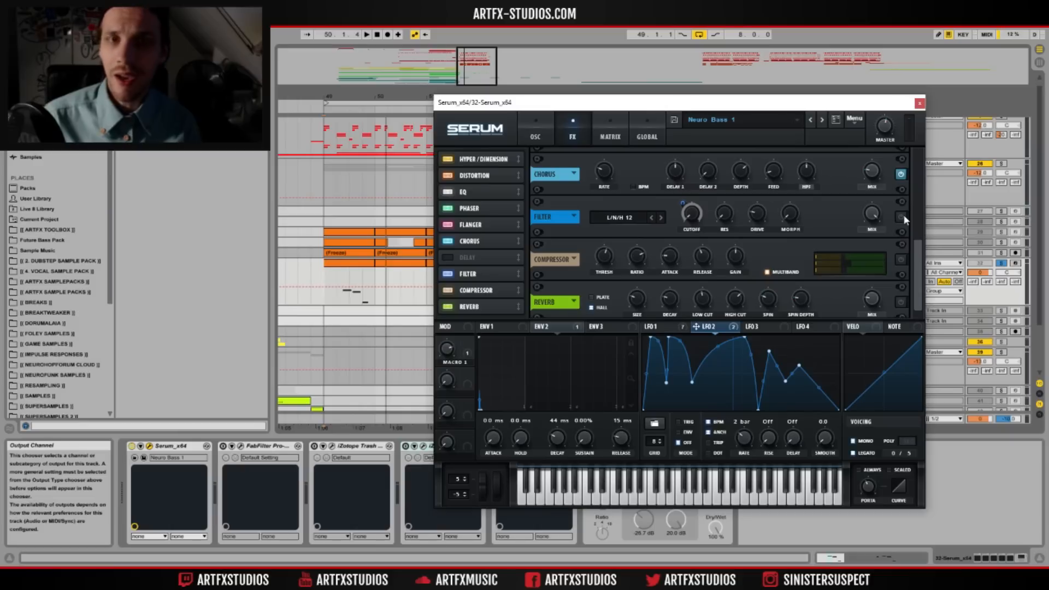
{"action": "left_click", "coordinate": [901, 216]}
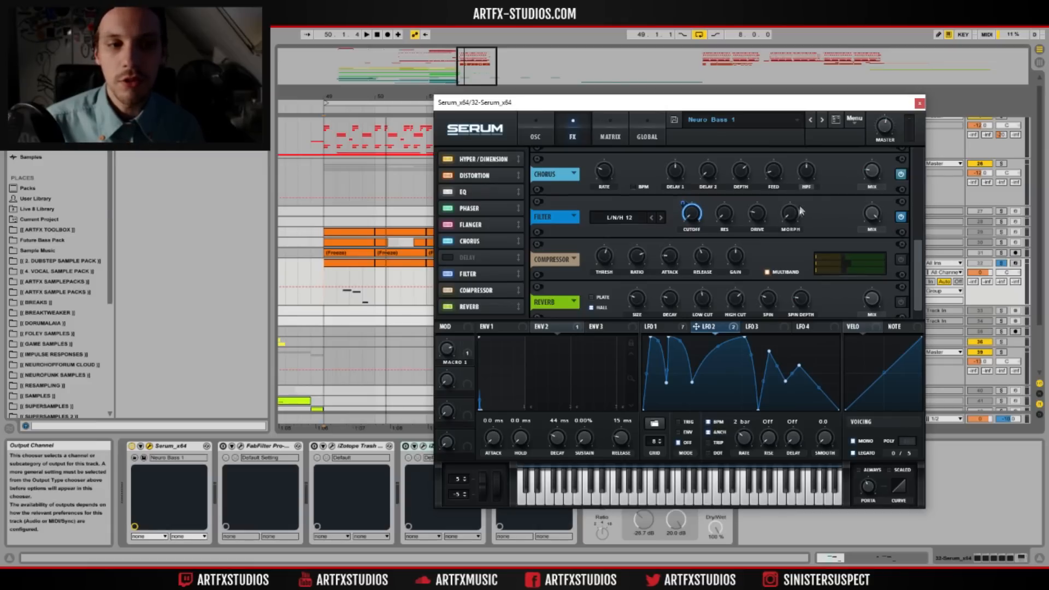
{"action": "mouse_move", "coordinate": [787, 216]}
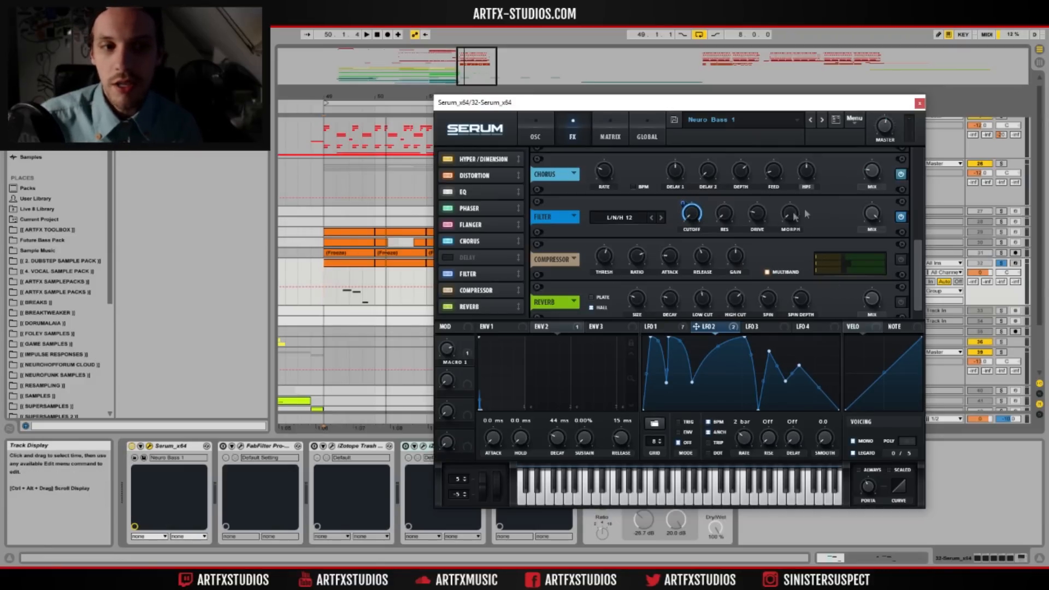
{"action": "mouse_move", "coordinate": [815, 214]}
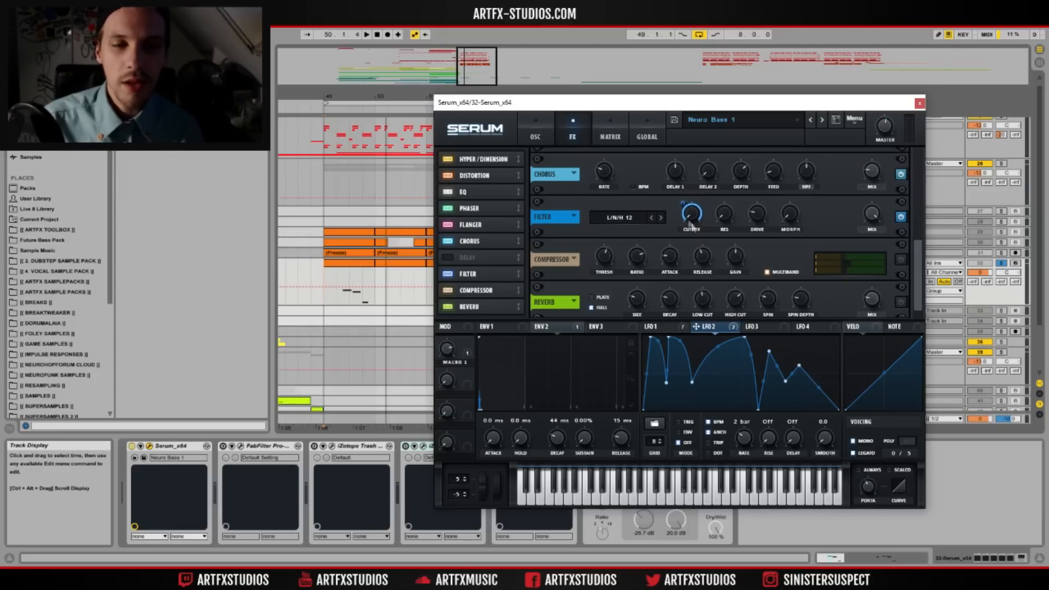
{"action": "mouse_move", "coordinate": [681, 255]}
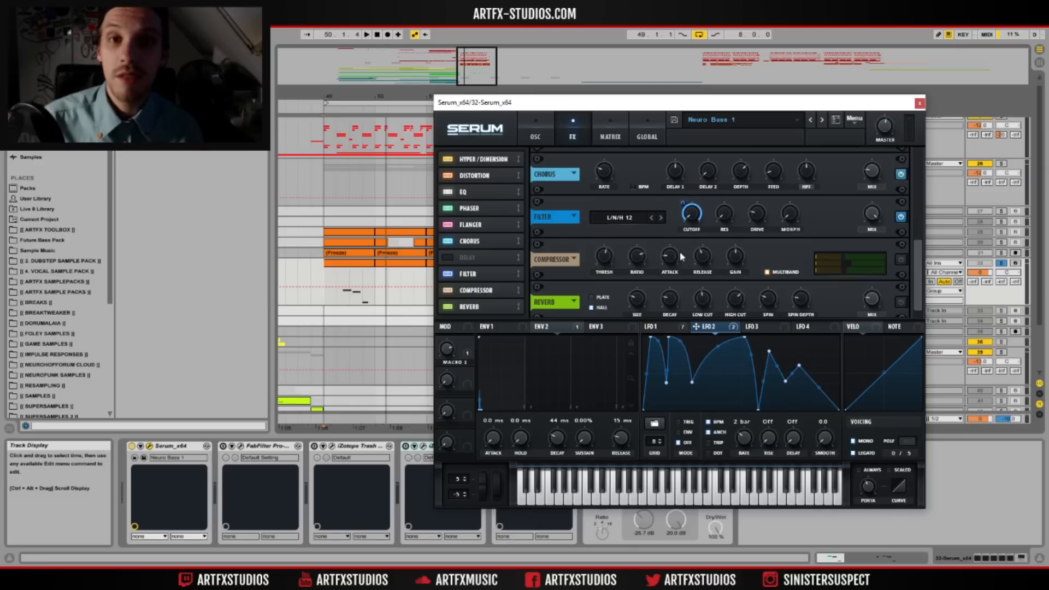
{"action": "mouse_move", "coordinate": [700, 255]}
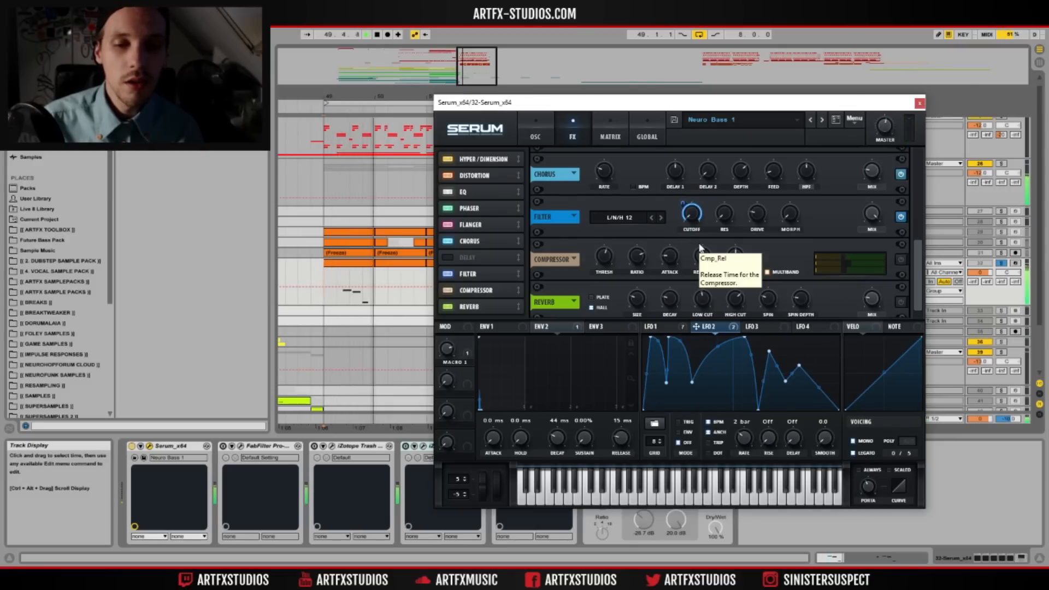
{"action": "left_click", "coordinate": [366, 34]}
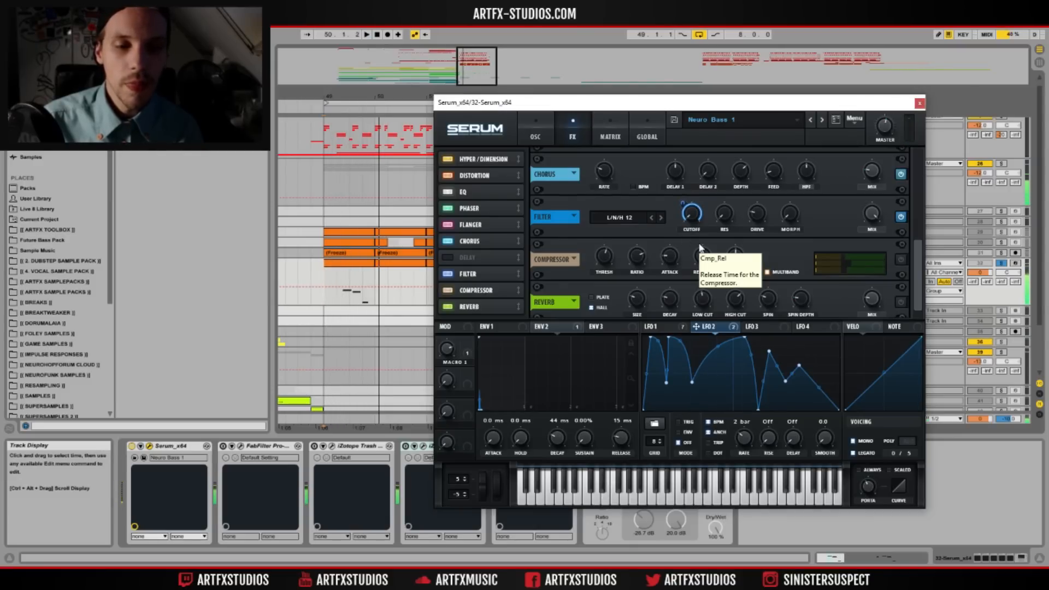
{"action": "mouse_move", "coordinate": [706, 243]}
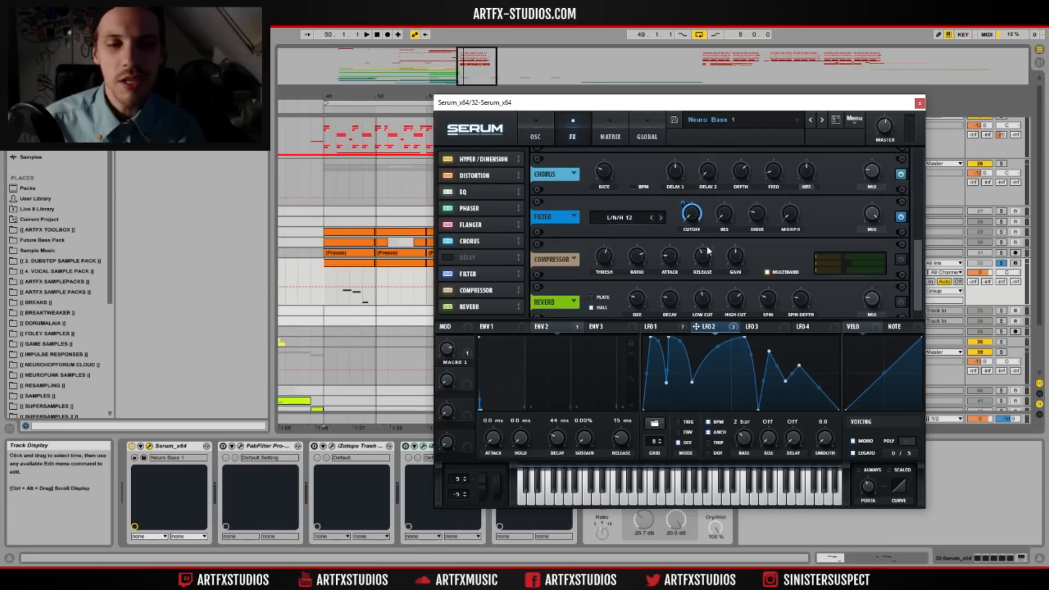
{"action": "mouse_move", "coordinate": [446, 366]}
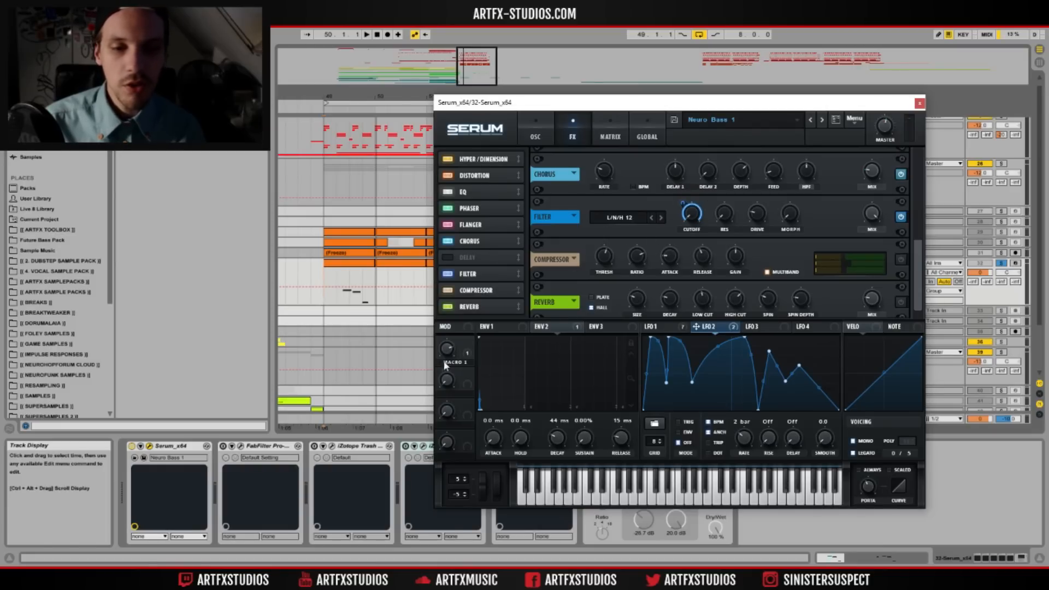
{"action": "right_click", "coordinate": [454, 364]}
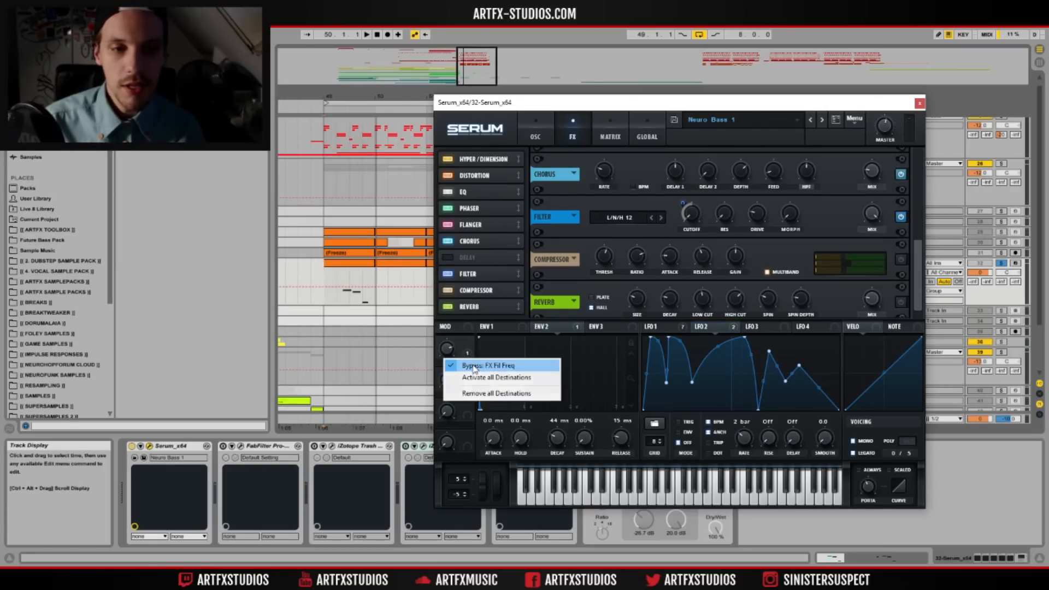
{"action": "left_click", "coordinate": [487, 365]}
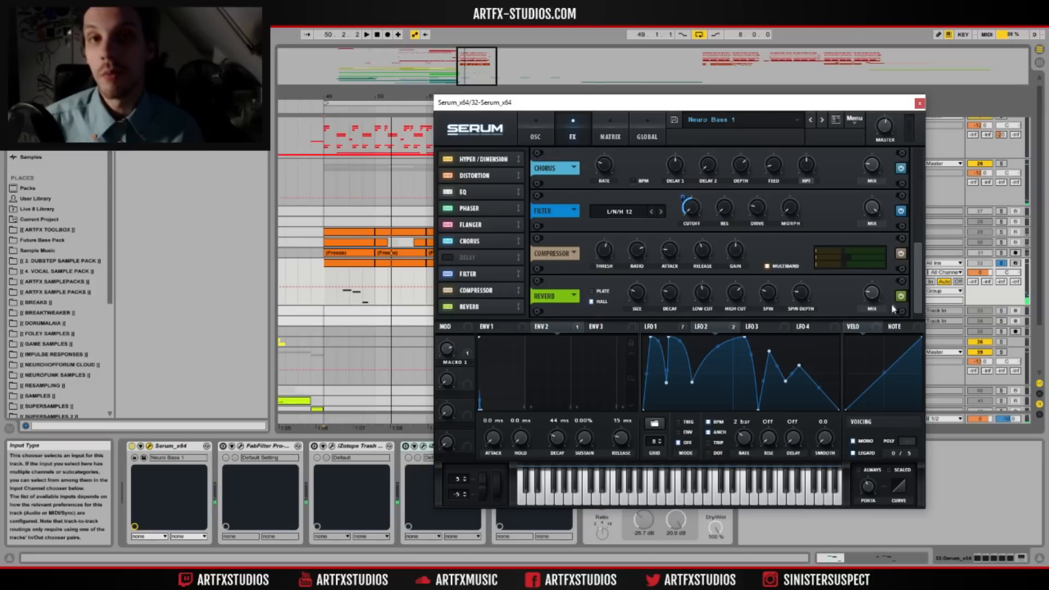
{"action": "mouse_move", "coordinate": [741, 291]}
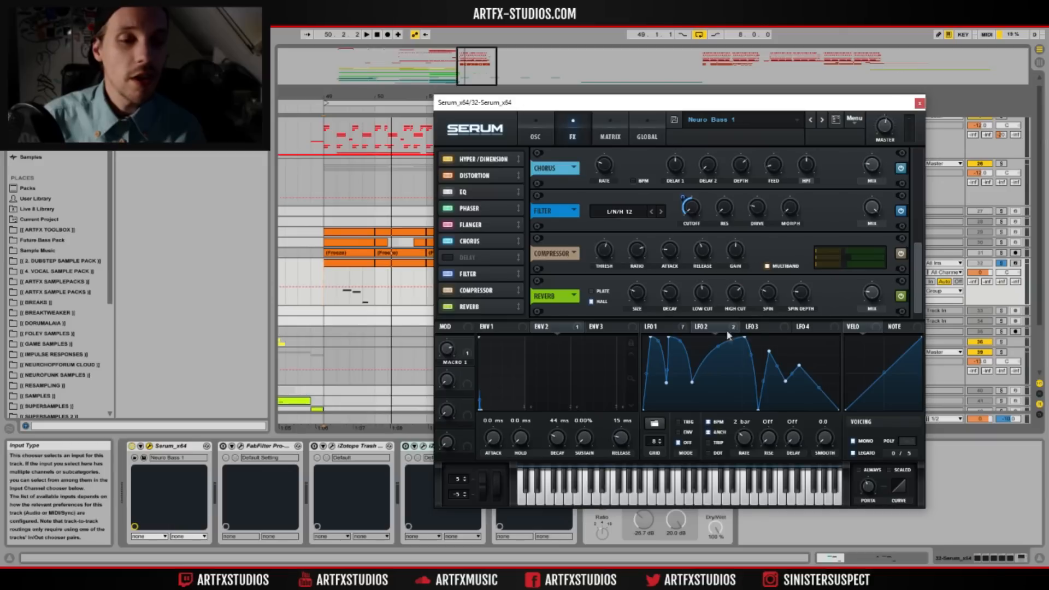
{"action": "mouse_move", "coordinate": [702, 302]}
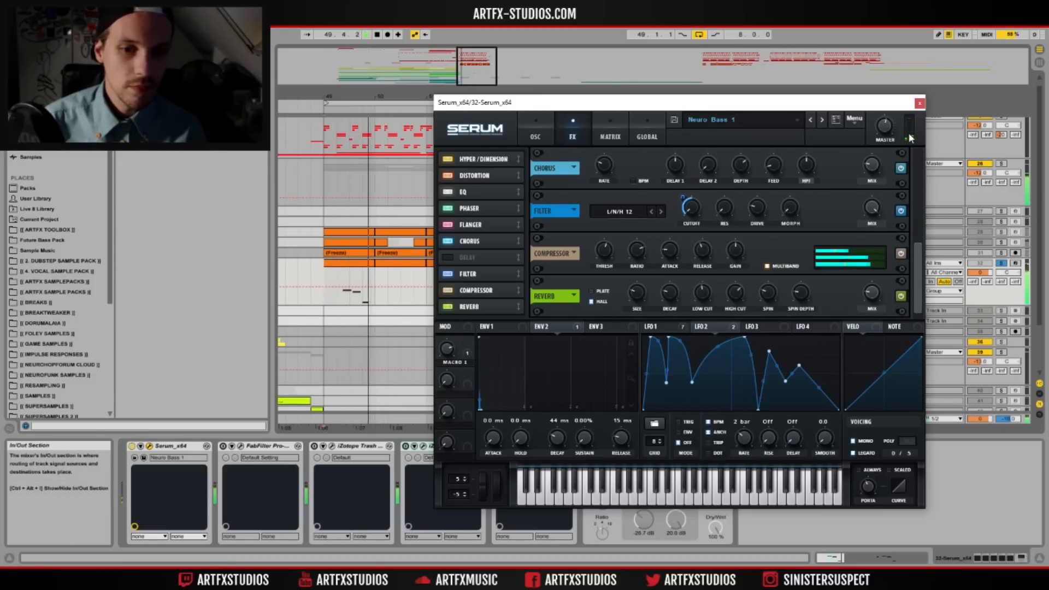
Bring up the Pro-Q 2 window and return Serum to its FX page to check compressor attack.
{"action": "left_click", "coordinate": [919, 103]}
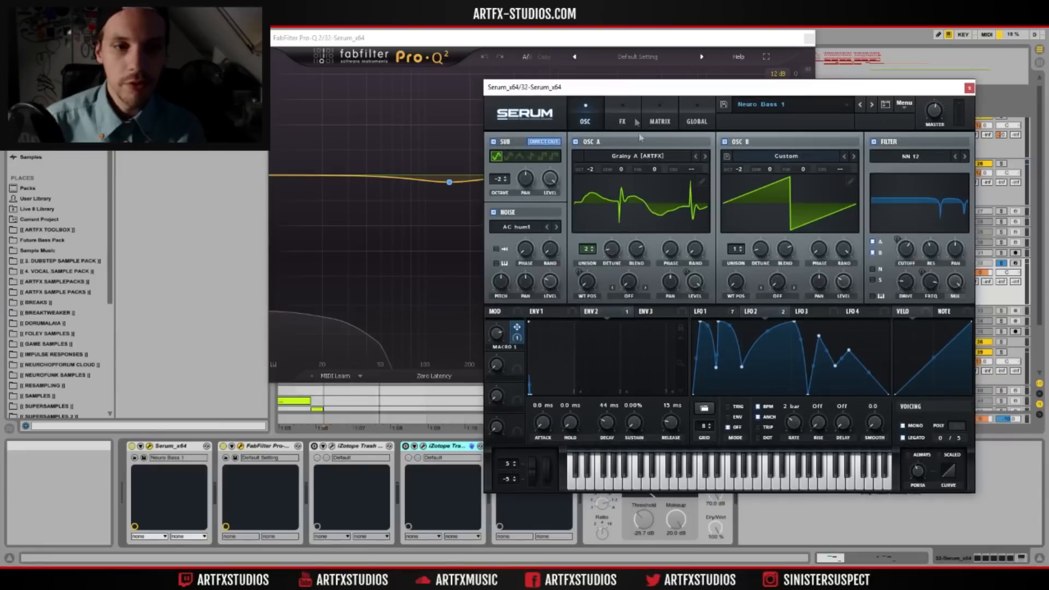
{"action": "left_click", "coordinate": [622, 114]}
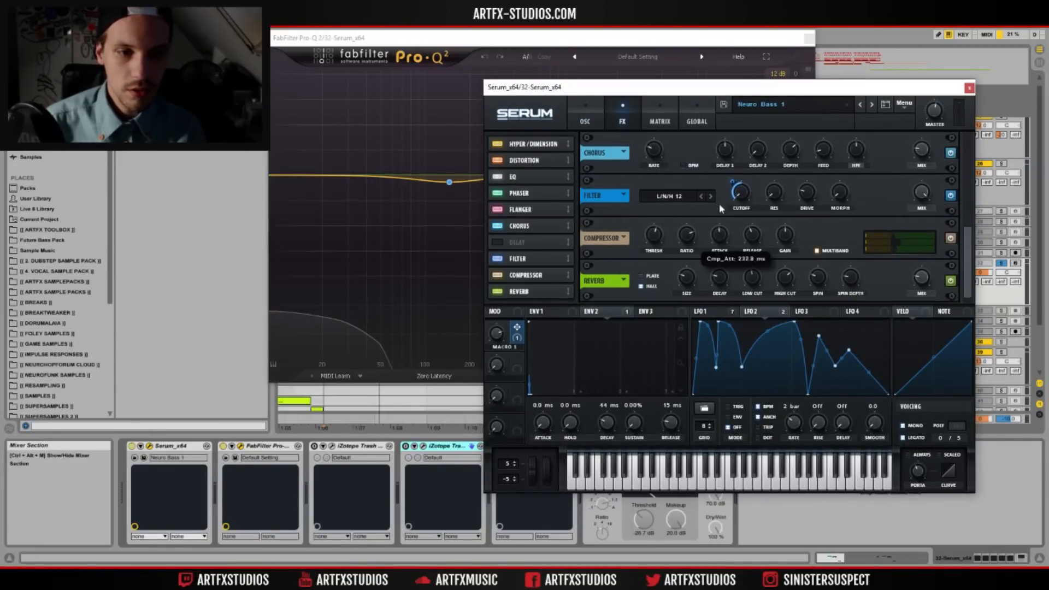
{"action": "mouse_move", "coordinate": [736, 249]}
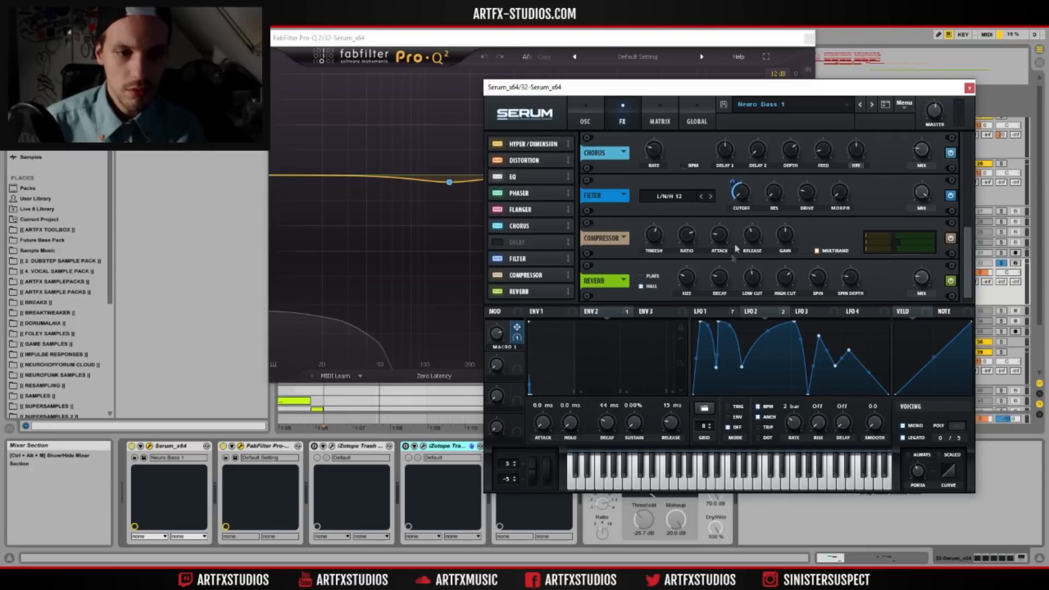
{"action": "mouse_move", "coordinate": [750, 237]}
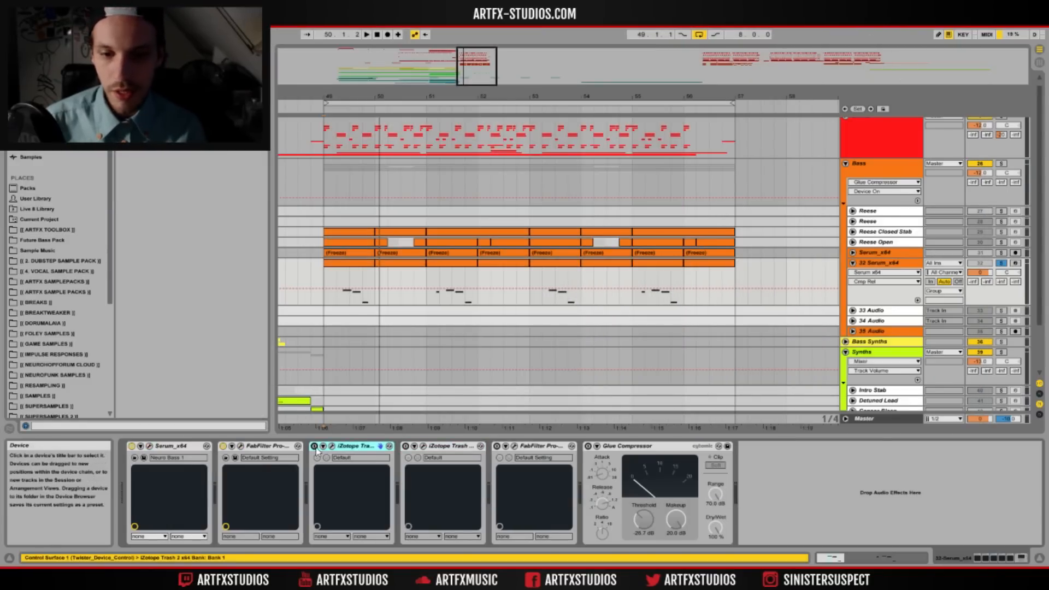
Bring up the first iZotope Trash 2 window showing its Tape Saturation curve.
{"action": "left_click", "coordinate": [321, 446]}
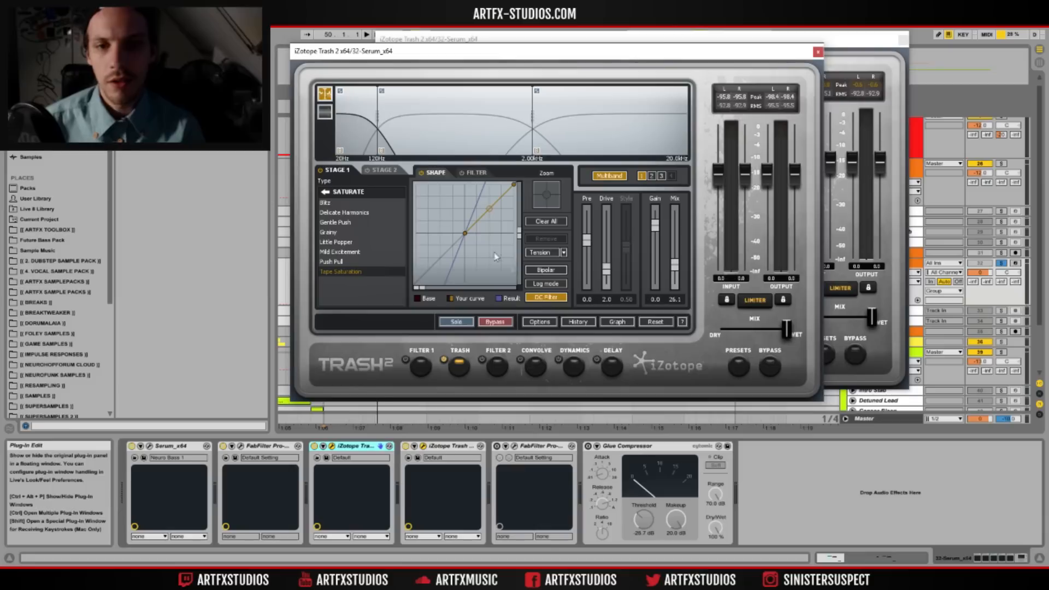
Inspect multiband band 2 'Gentle Push' in Trash 2, then dismiss the plugin window.
{"action": "left_click", "coordinate": [334, 222]}
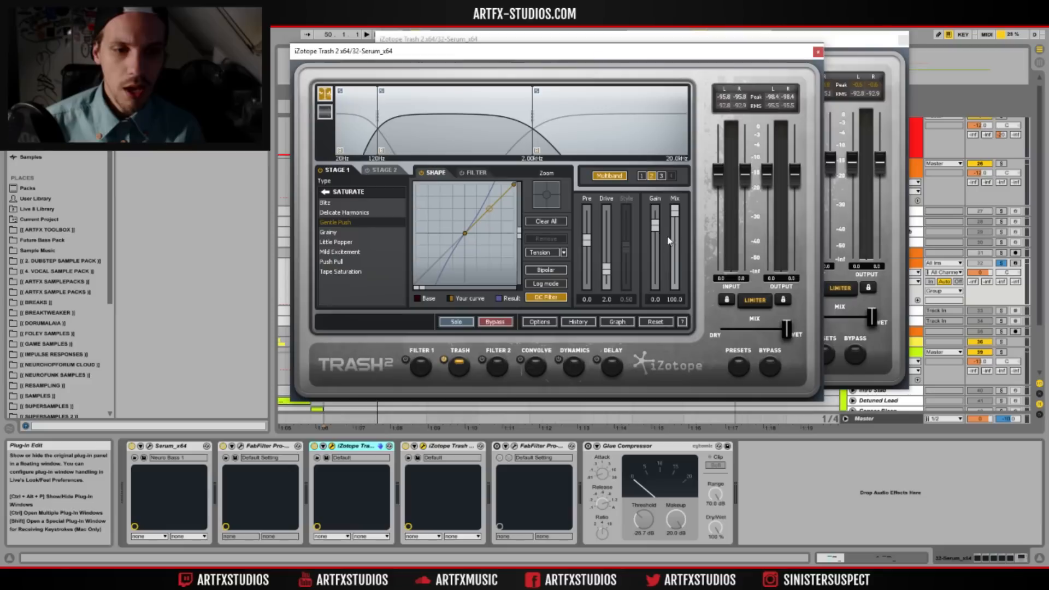
{"action": "mouse_move", "coordinate": [419, 162]}
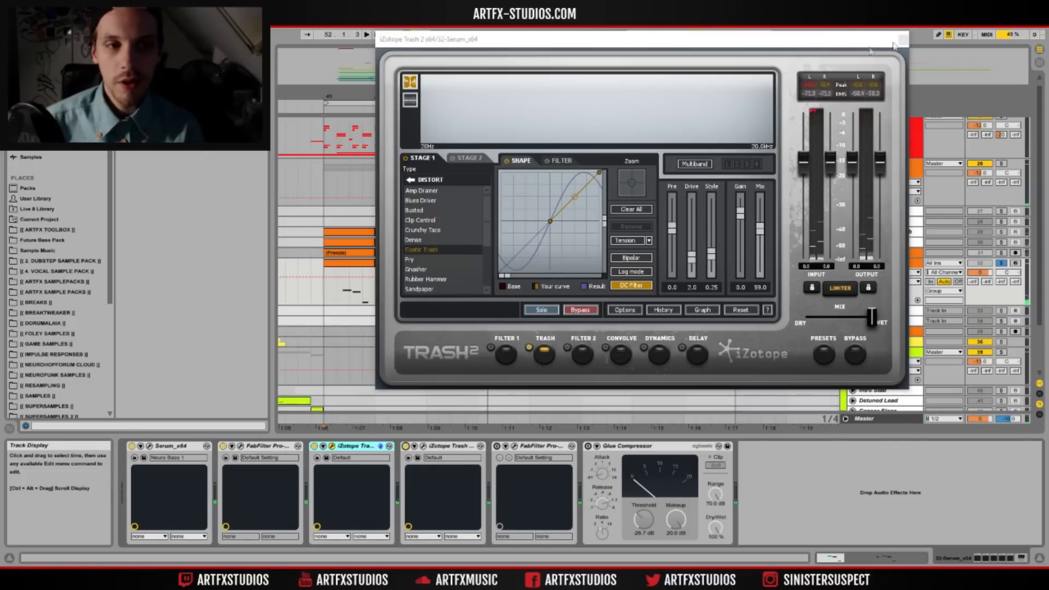
{"action": "left_click", "coordinate": [904, 39]}
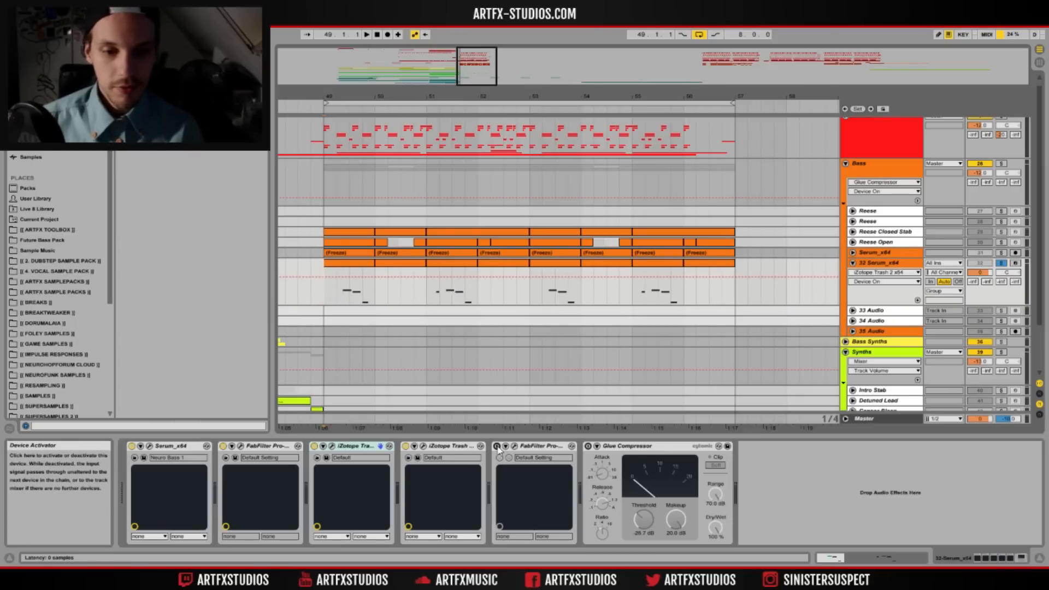
Briefly show the second FabFilter Pro-Q 2 window and dismiss it.
{"action": "left_click", "coordinate": [496, 446]}
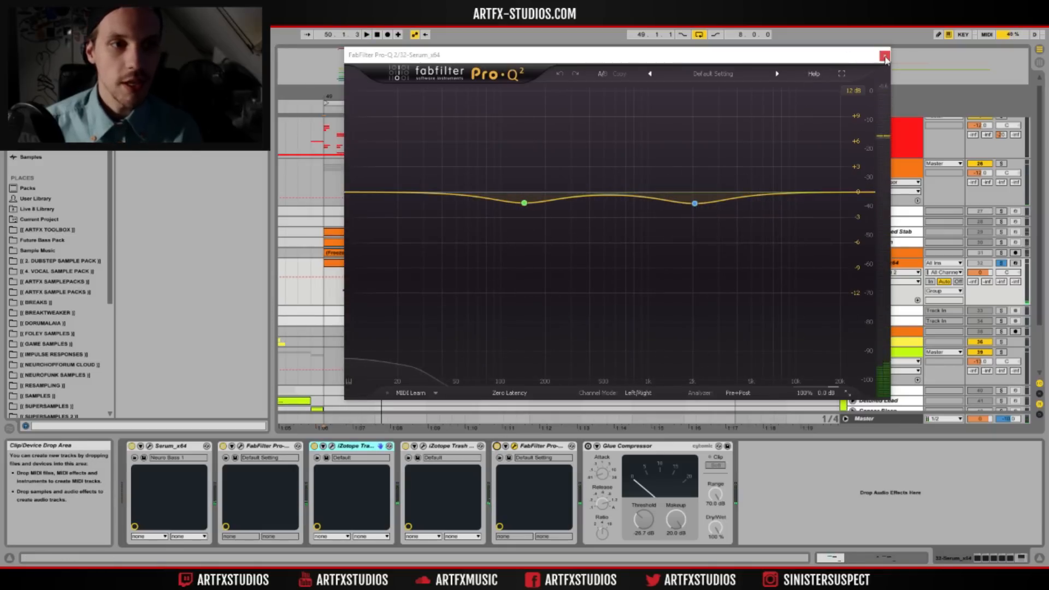
{"action": "left_click", "coordinate": [884, 55]}
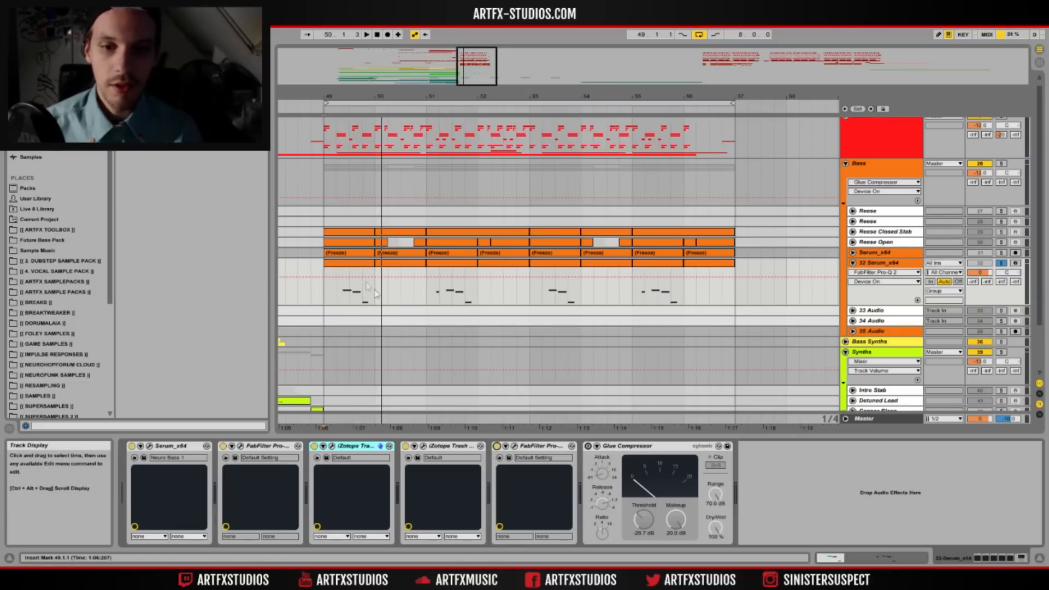
{"action": "mouse_move", "coordinate": [647, 335]}
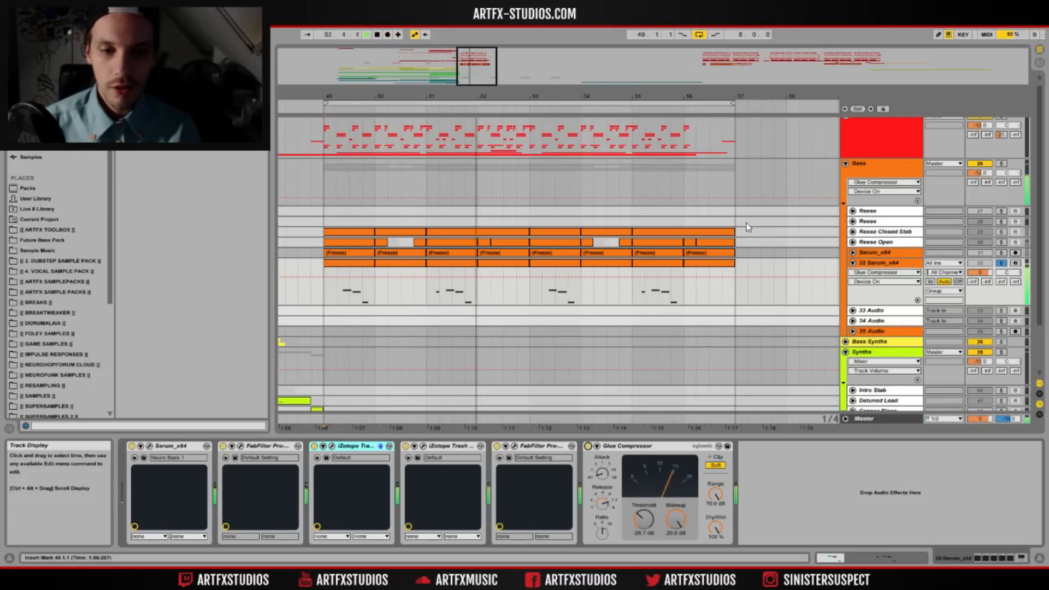
Turn on Soft clip in Glue Compressor and reopen Serum with Neuro Bass 1.
{"action": "left_click", "coordinate": [366, 33]}
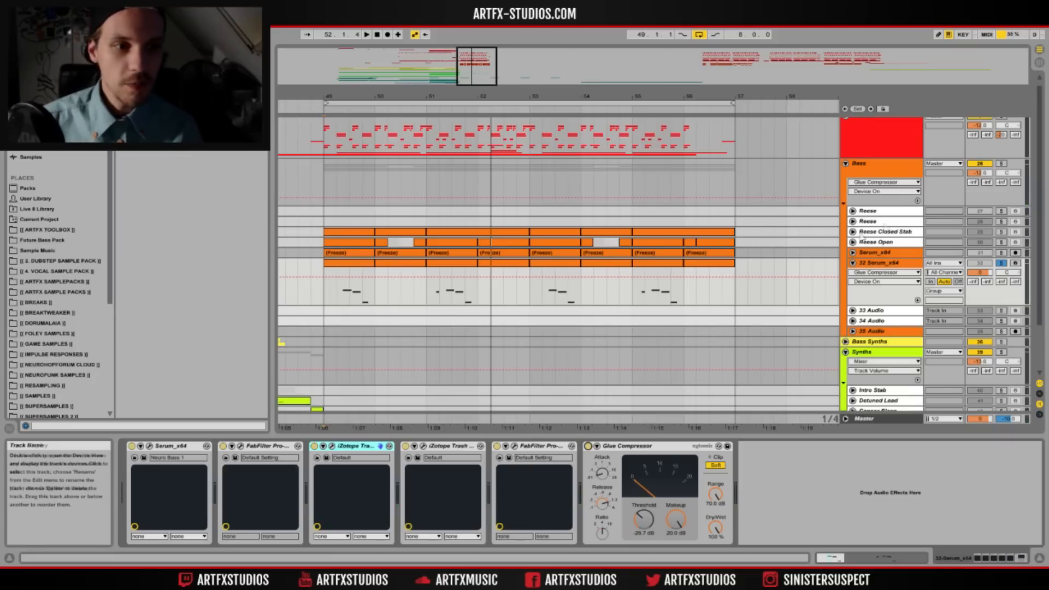
{"action": "left_click", "coordinate": [852, 262]}
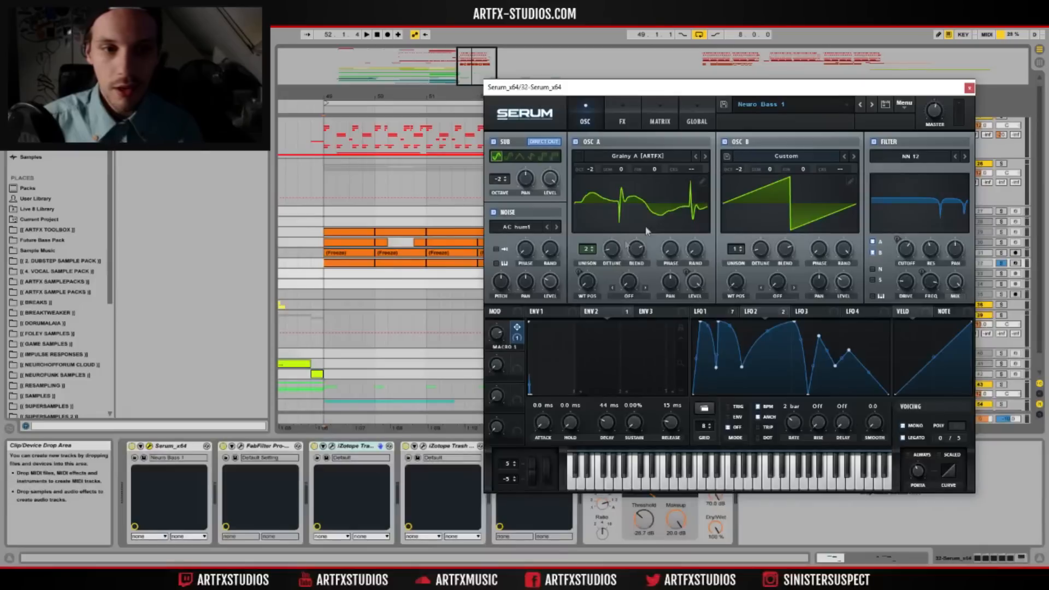
{"action": "mouse_move", "coordinate": [652, 193]}
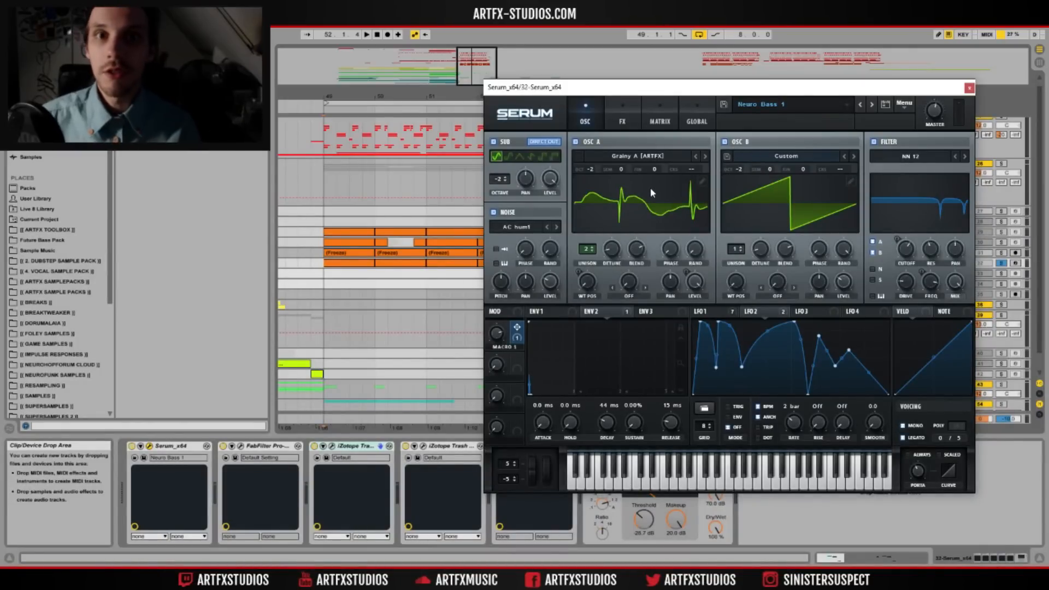